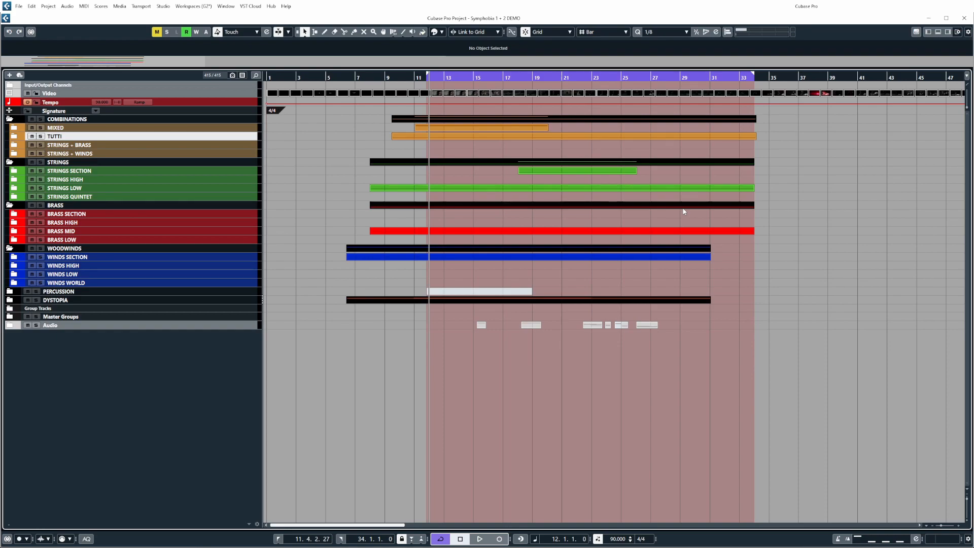
pyautogui.moveTo(627, 262)
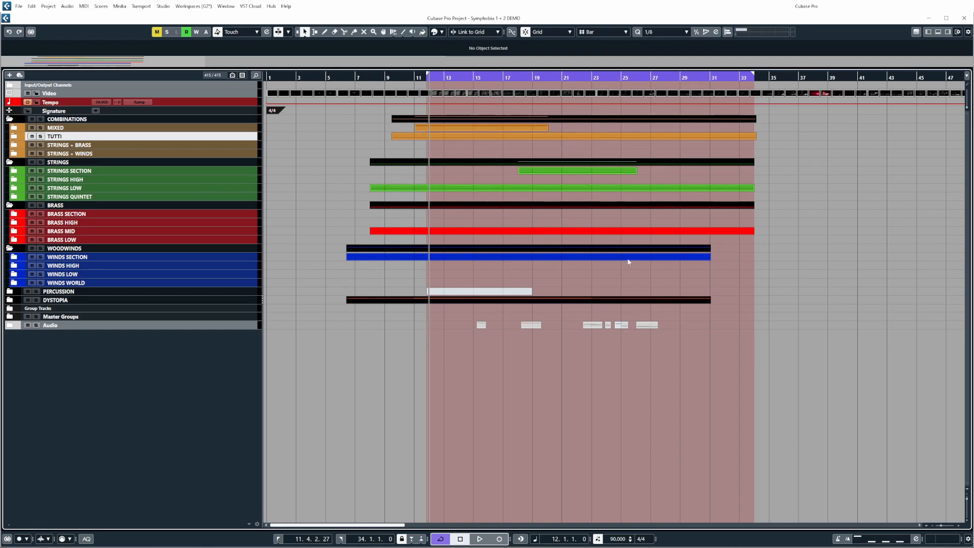
pyautogui.moveTo(708, 390)
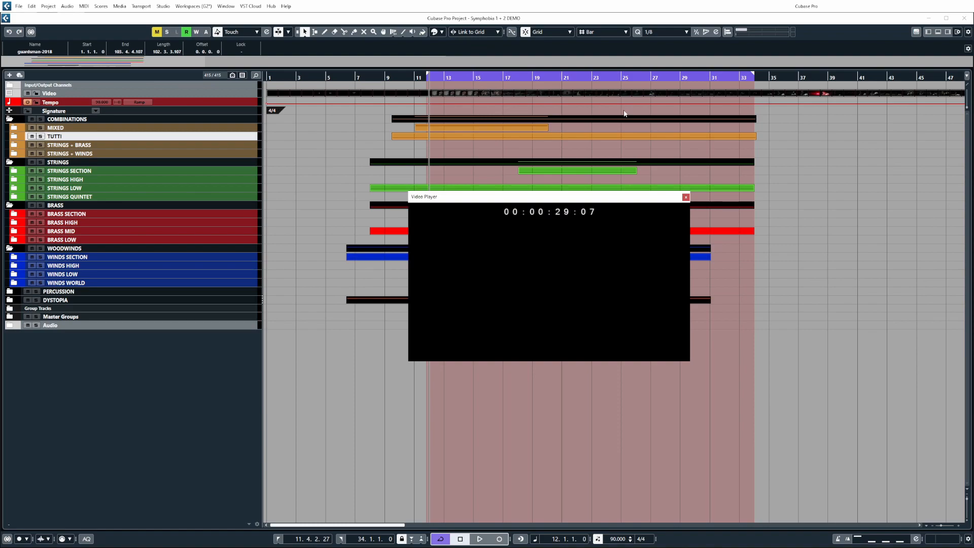
pyautogui.moveTo(618, 222)
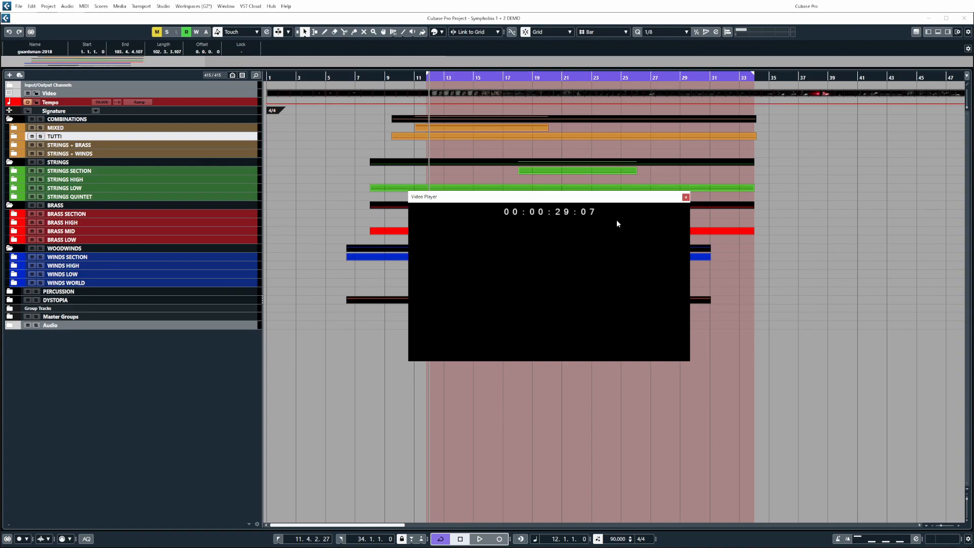
pyautogui.moveTo(561, 198)
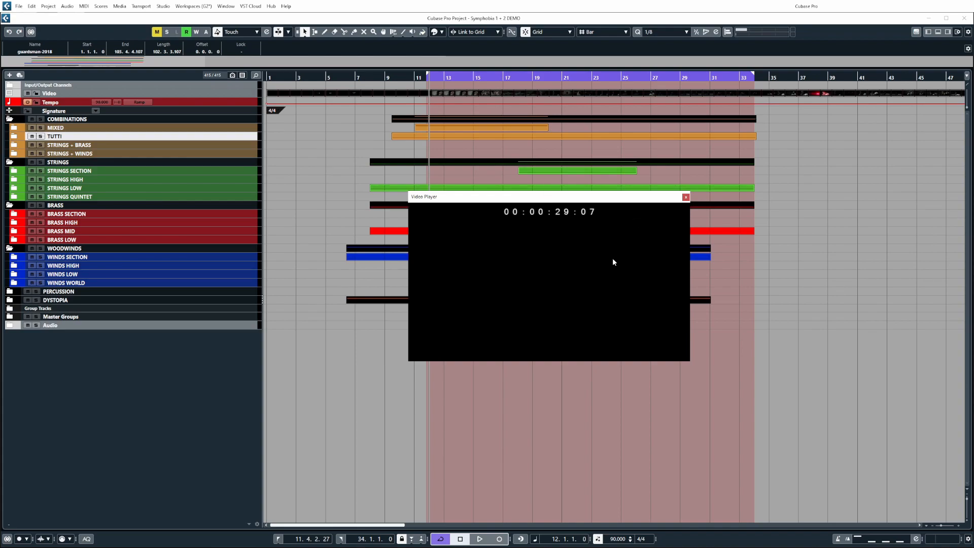
pyautogui.moveTo(611, 262)
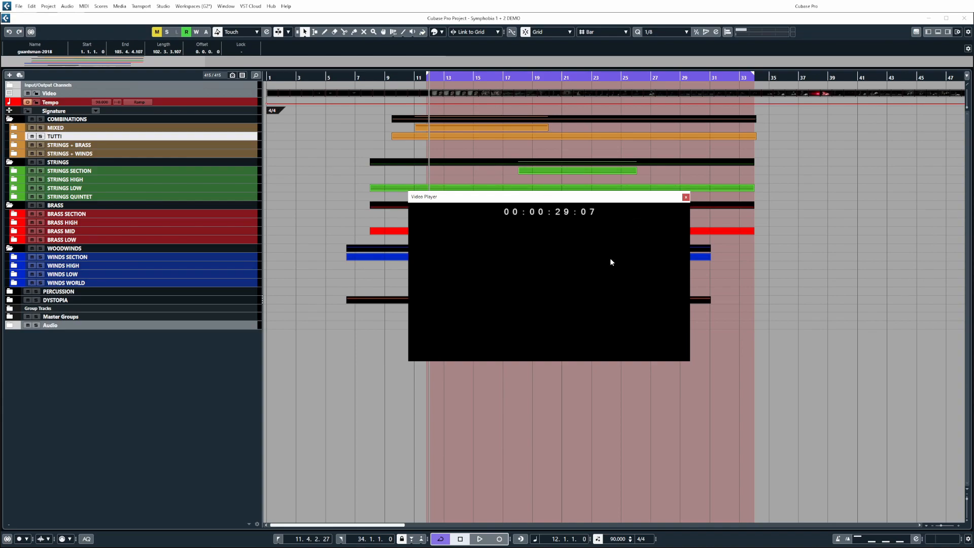
pyautogui.moveTo(610, 260)
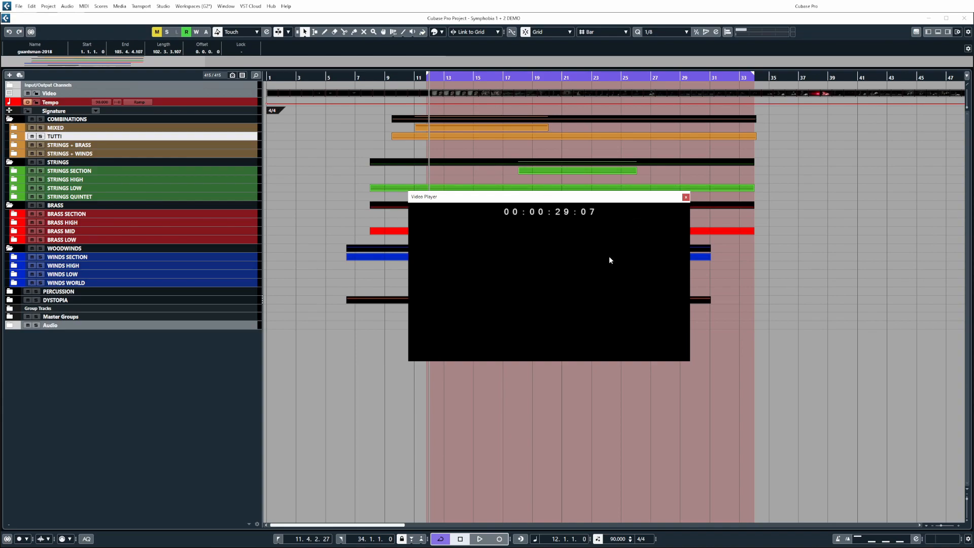
pyautogui.moveTo(605, 215)
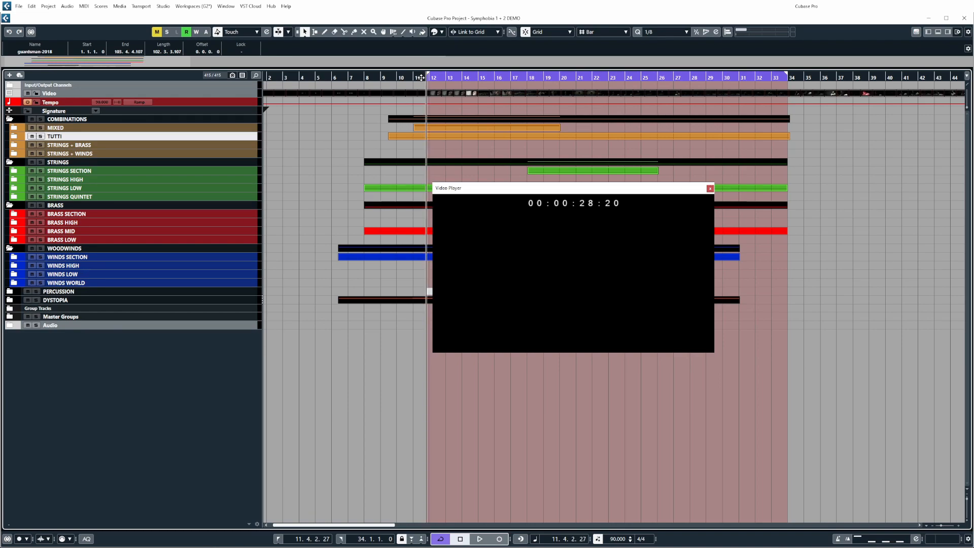
# Play the project with its video from bar 11, then stop and close the Video Player
pyautogui.click(478, 539)
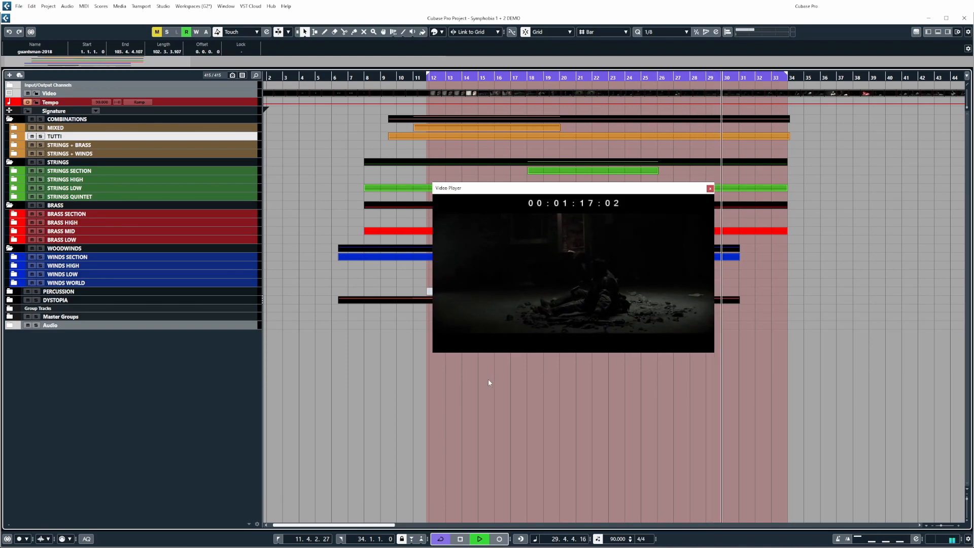
pyautogui.click(479, 538)
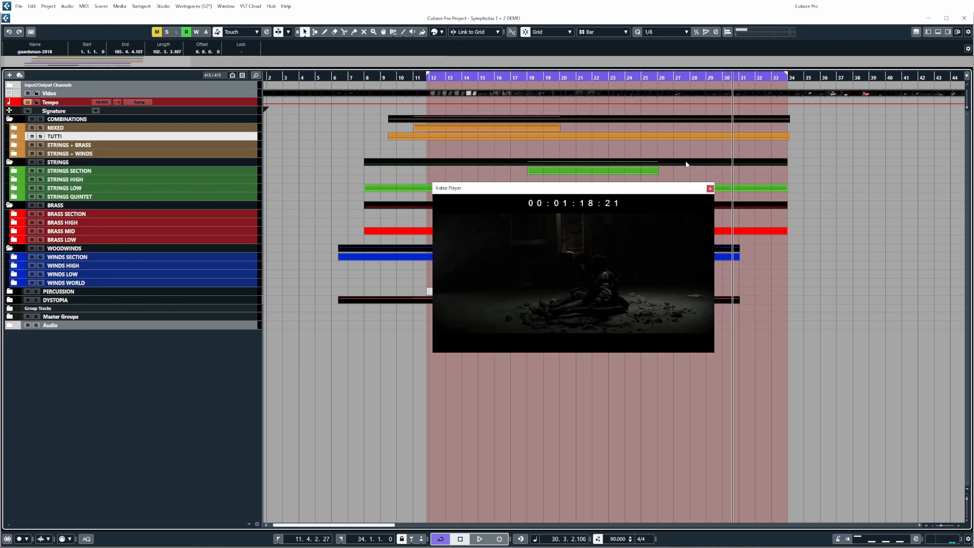
pyautogui.click(710, 187)
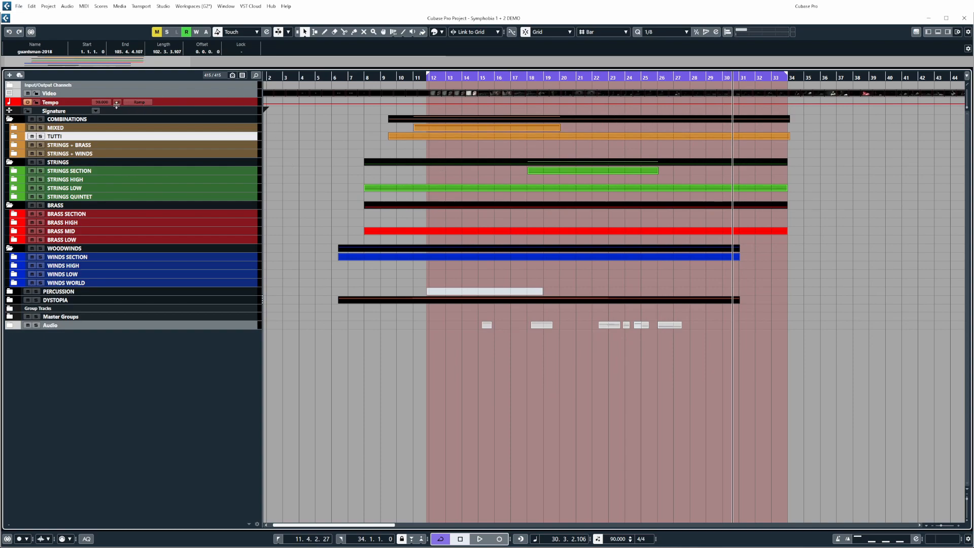
# Collapse all folder tracks, reopening only COMBINATIONS to show its four subfolders
pyautogui.click(9, 119)
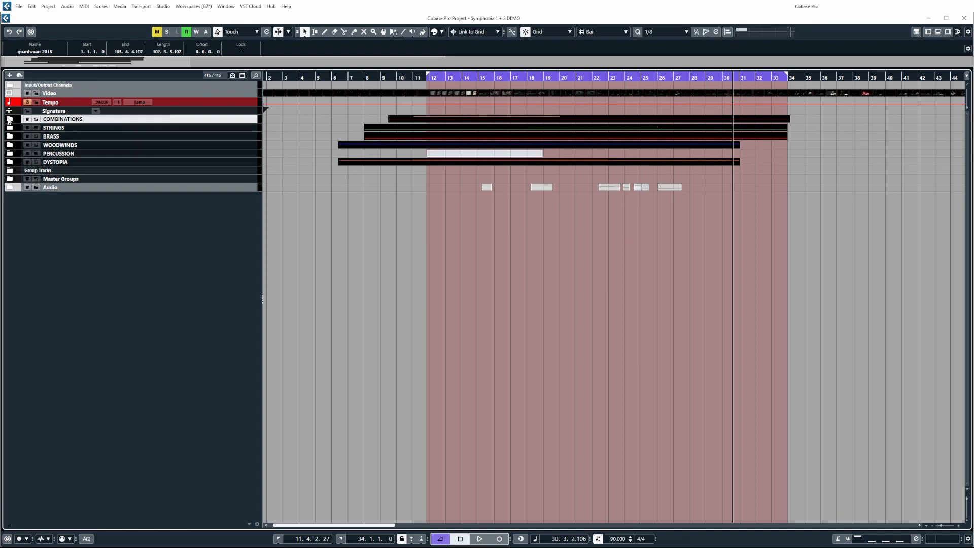
pyautogui.click(11, 118)
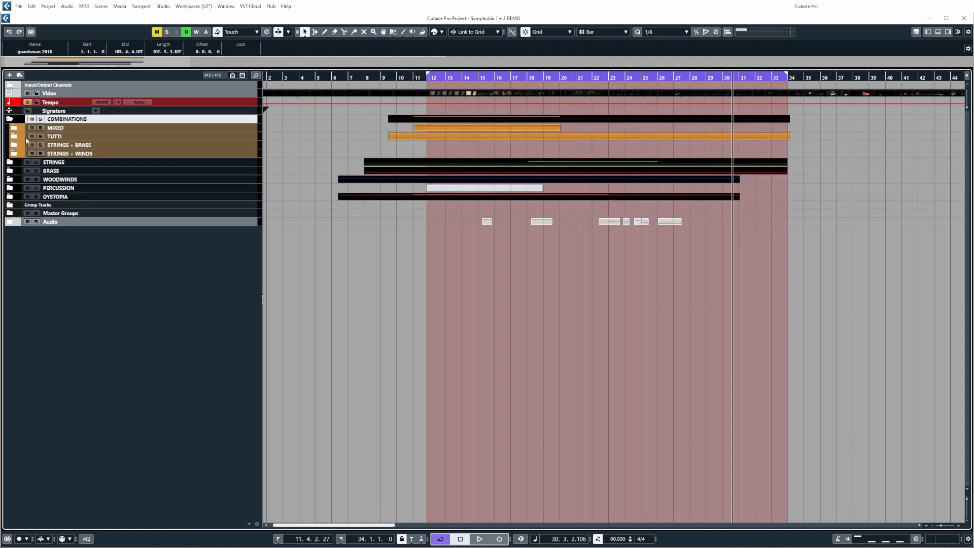
pyautogui.doubleClick(56, 127)
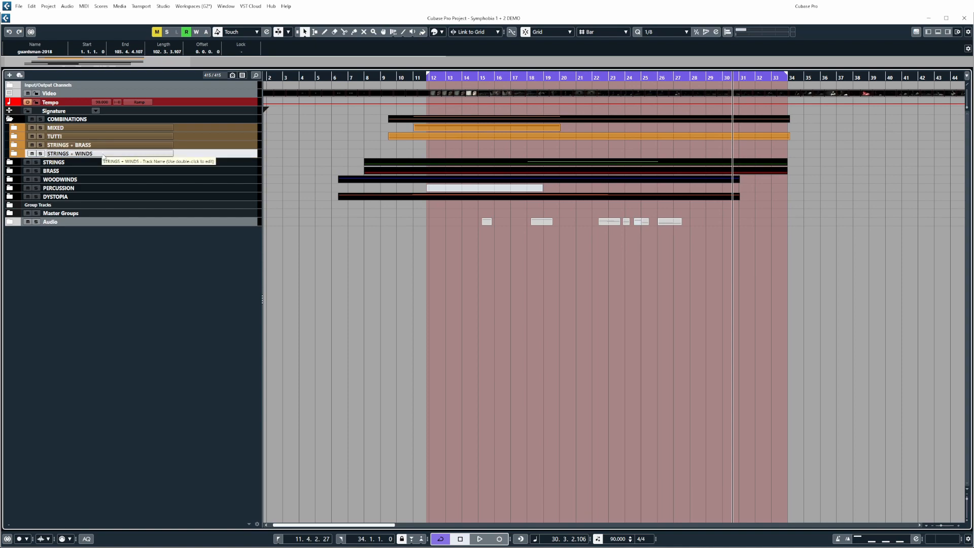
# Open the MIXED and TUTTI subfolders to list their ensemble and tutti orchestra tracks
pyautogui.click(10, 127)
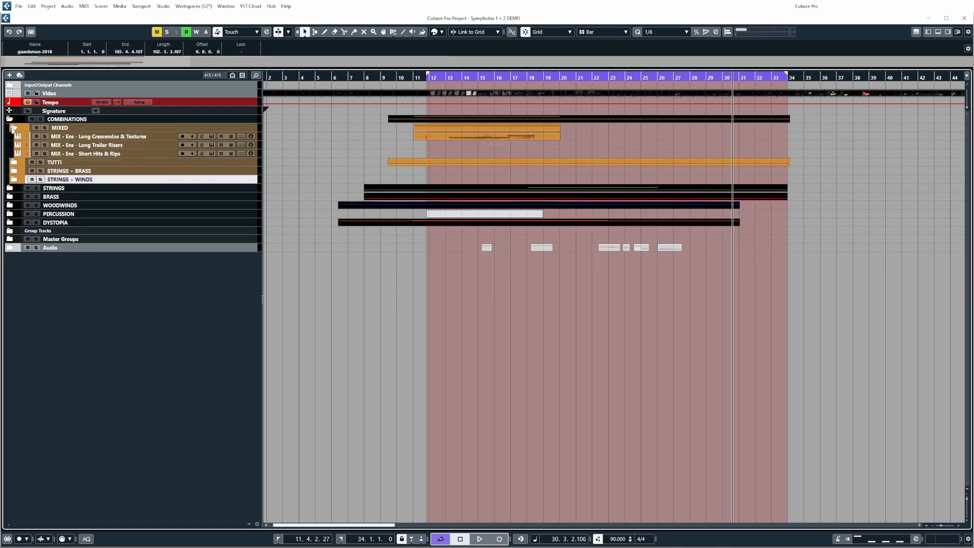
pyautogui.click(10, 162)
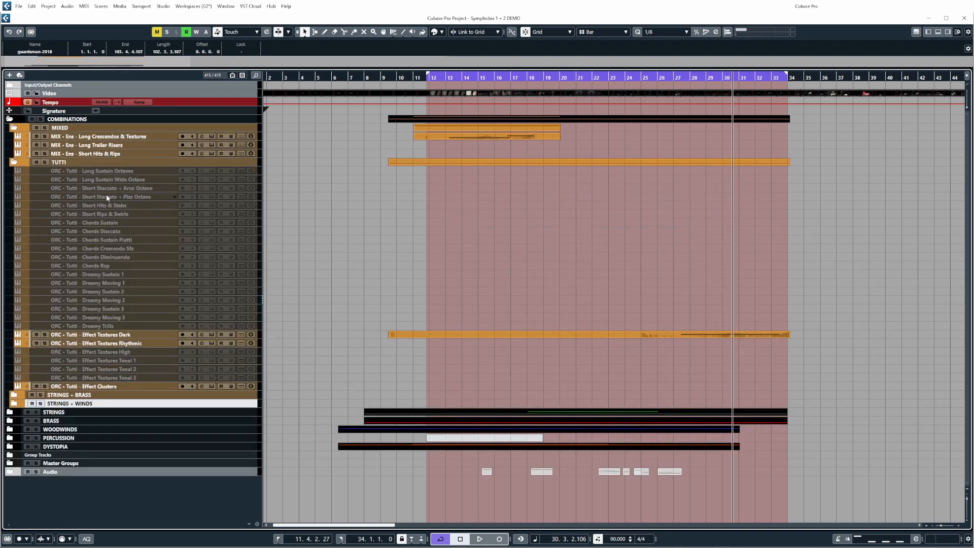
pyautogui.moveTo(130, 264)
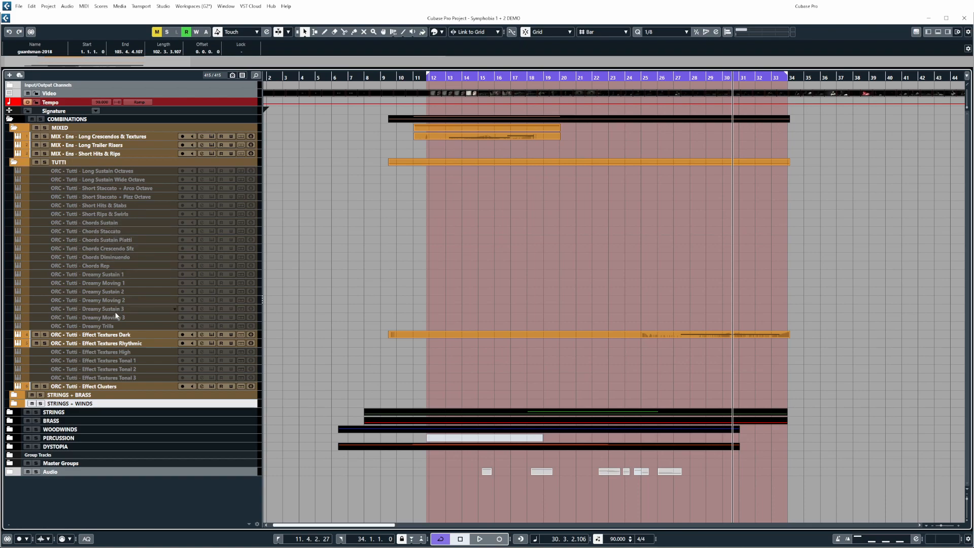
pyautogui.moveTo(114, 195)
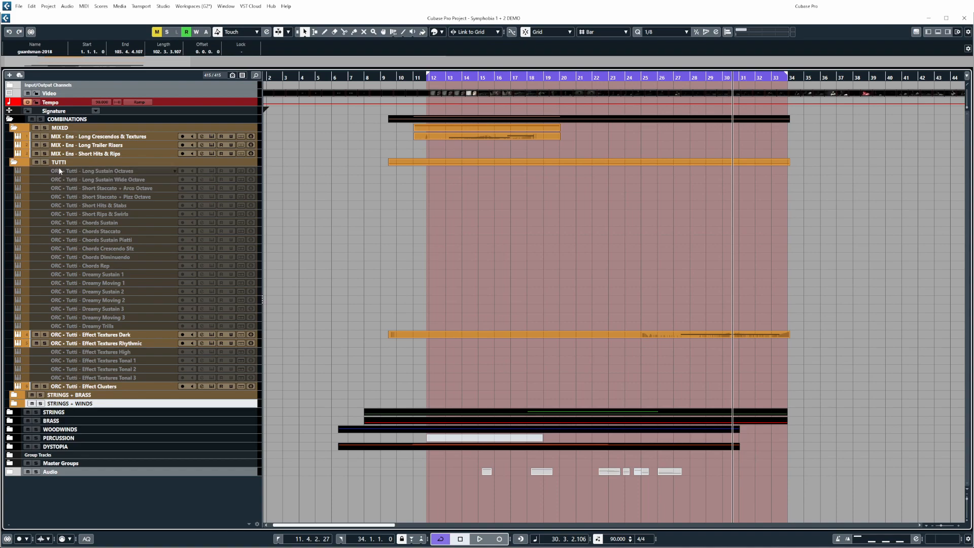
pyautogui.moveTo(56, 174)
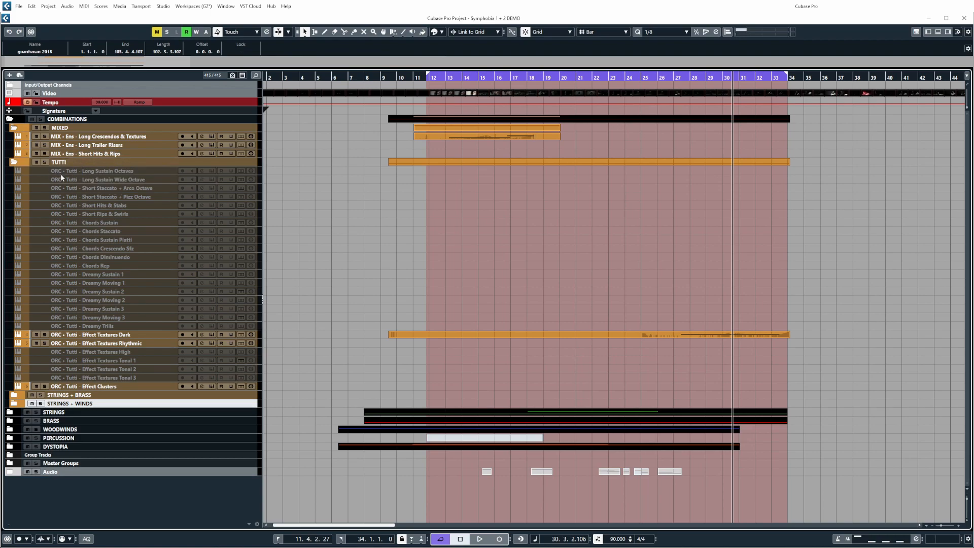
pyautogui.moveTo(83, 171)
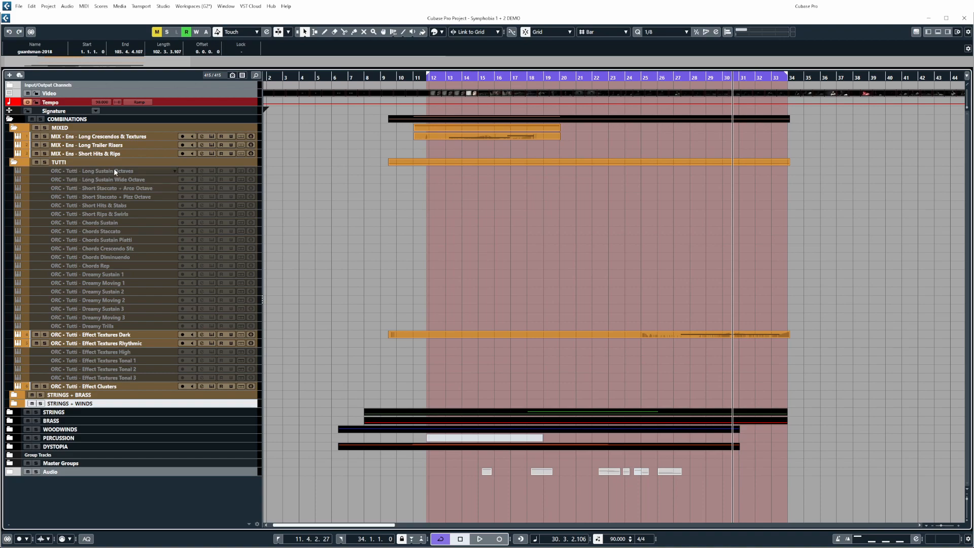
pyautogui.moveTo(91, 173)
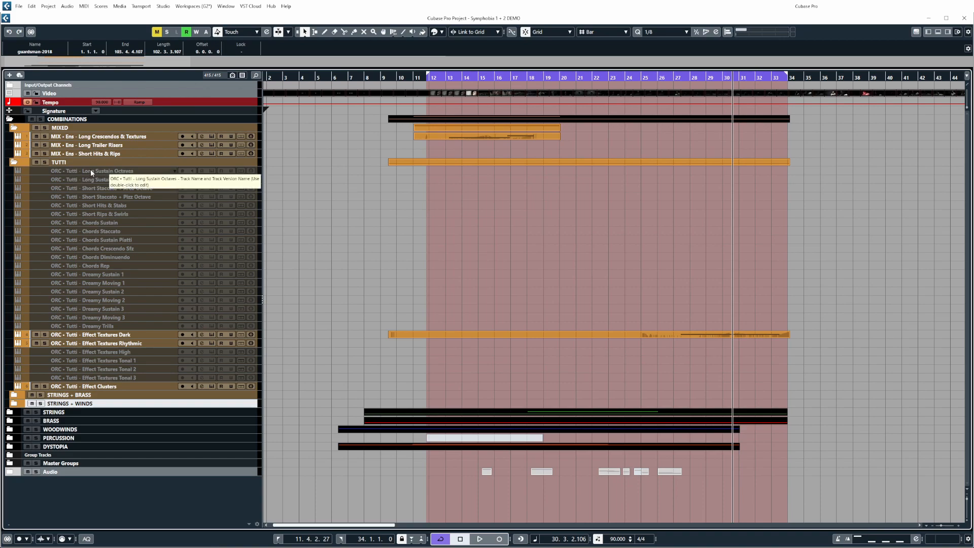
pyautogui.moveTo(94, 248)
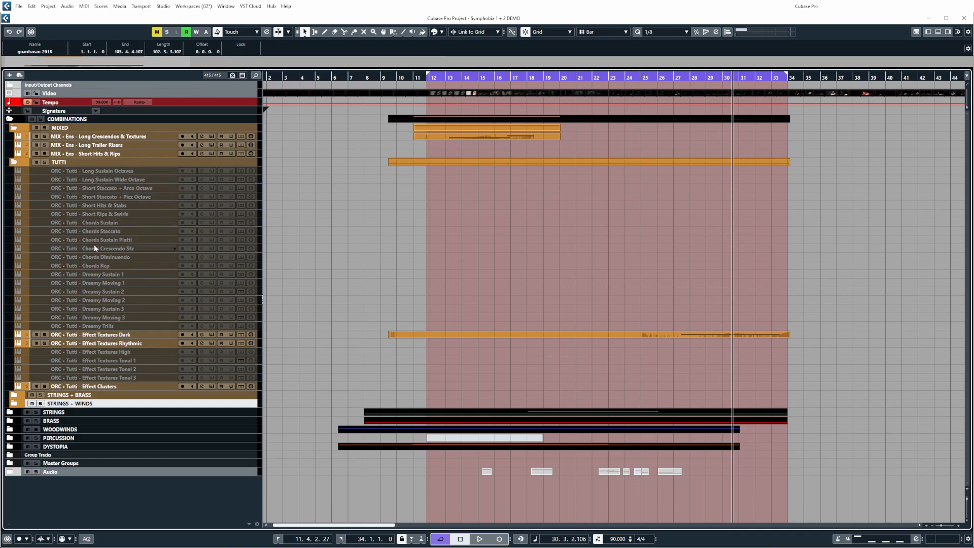
pyautogui.click(105, 153)
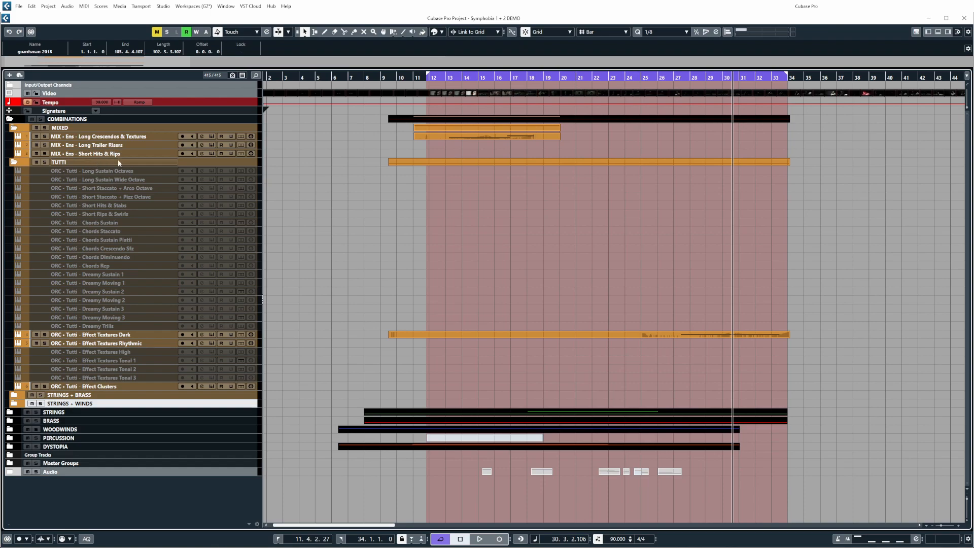
pyautogui.moveTo(119, 163)
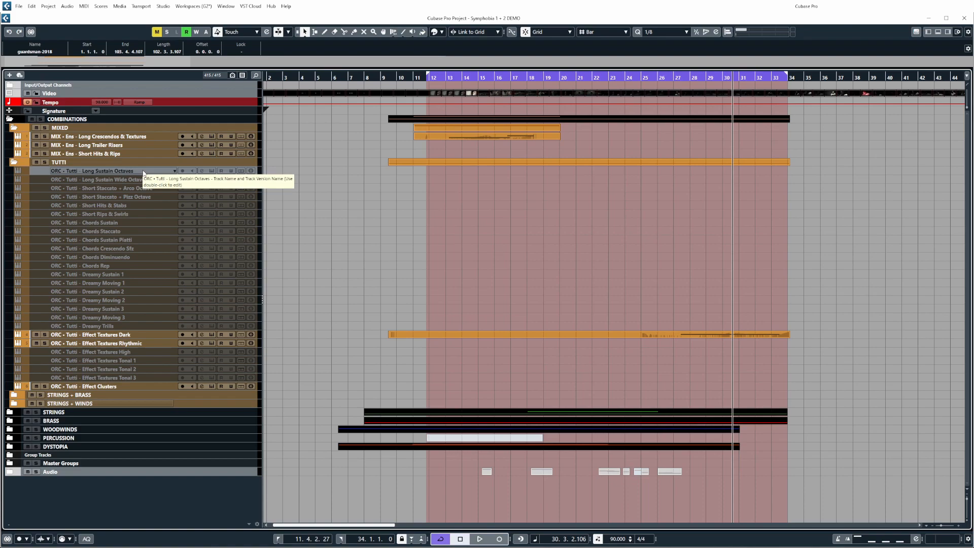
pyautogui.moveTo(140, 191)
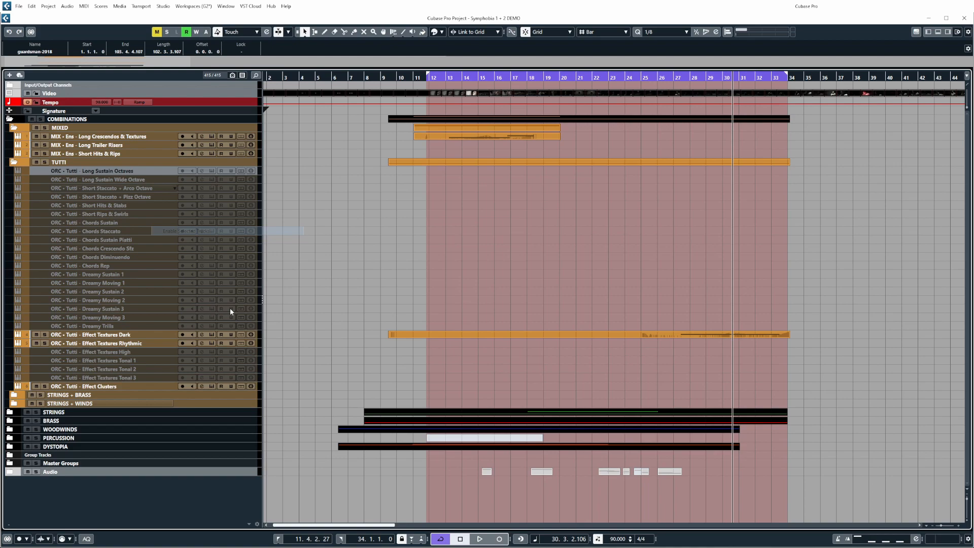
pyautogui.moveTo(236, 184)
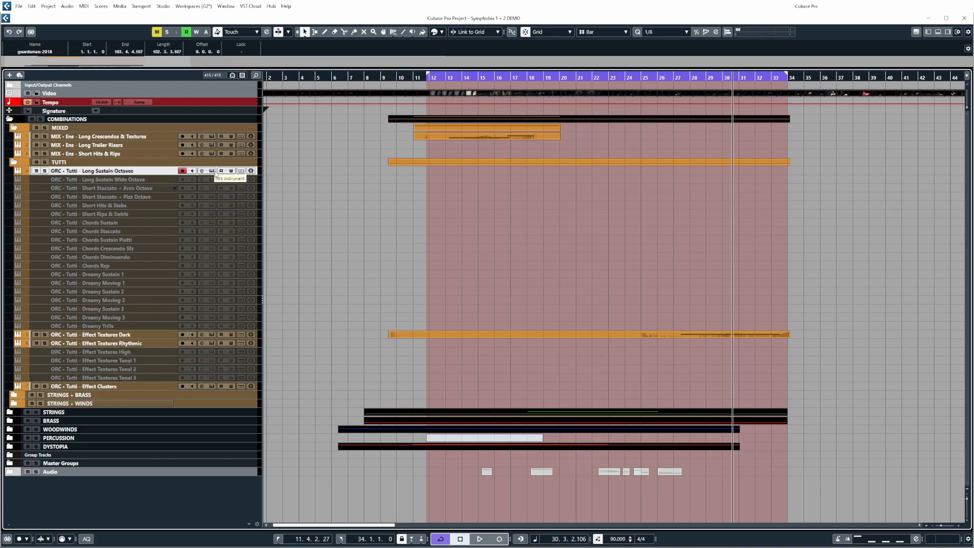
# Open Kontakt on ORC - Tutti - Long Sustain Octaves and select the Sustain Octaves articulation
pyautogui.click(211, 171)
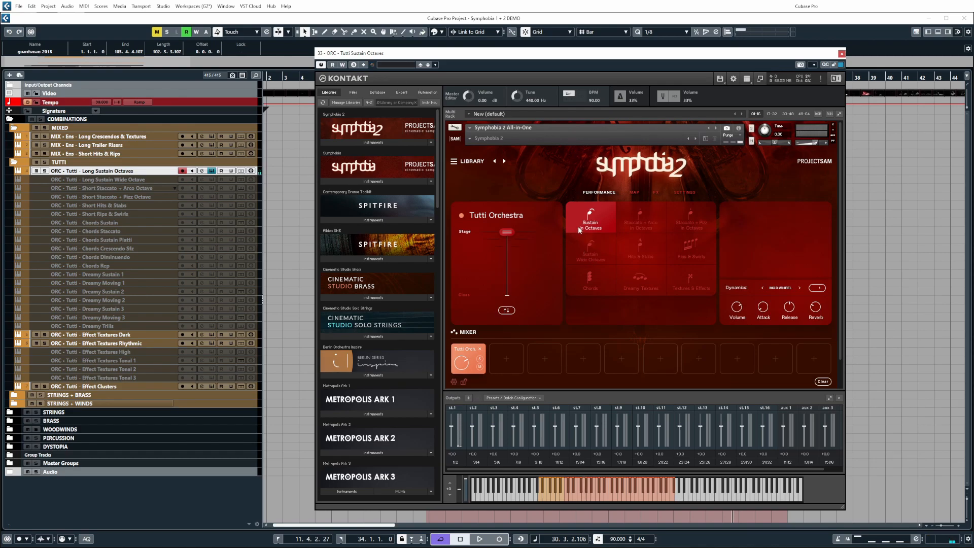
pyautogui.click(842, 52)
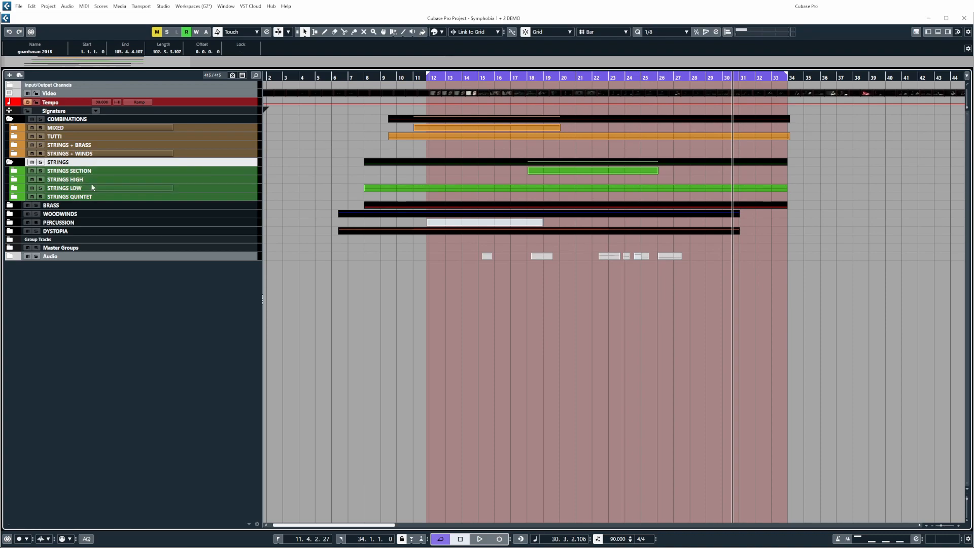
pyautogui.moveTo(91, 188)
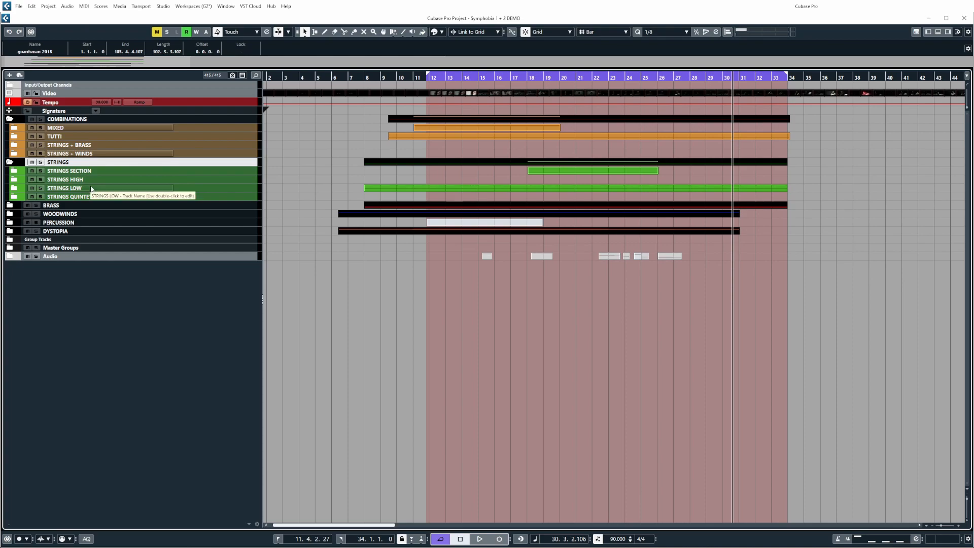
# Expand STRINGS SECTION, scroll through the string tracks, and expand the BRASS folder
pyautogui.click(10, 171)
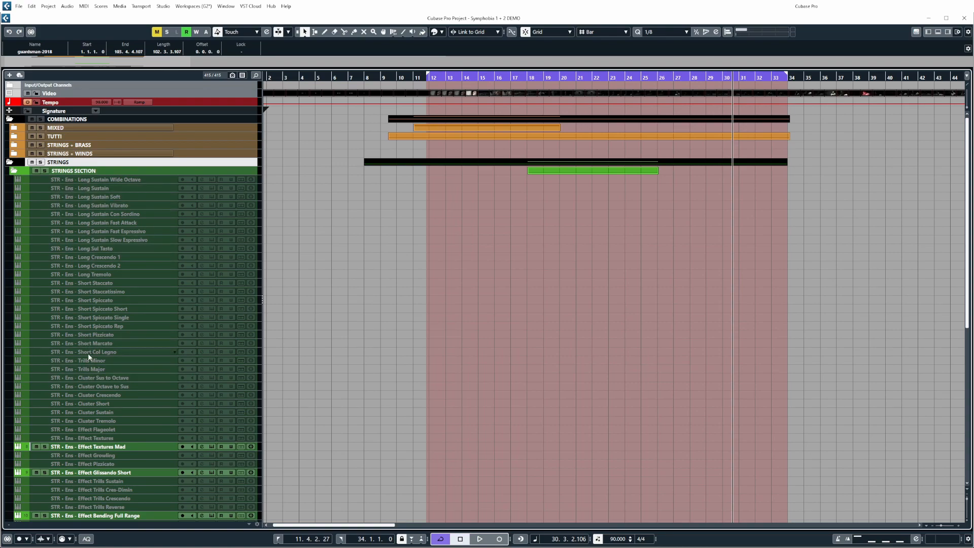
pyautogui.scroll(-3)
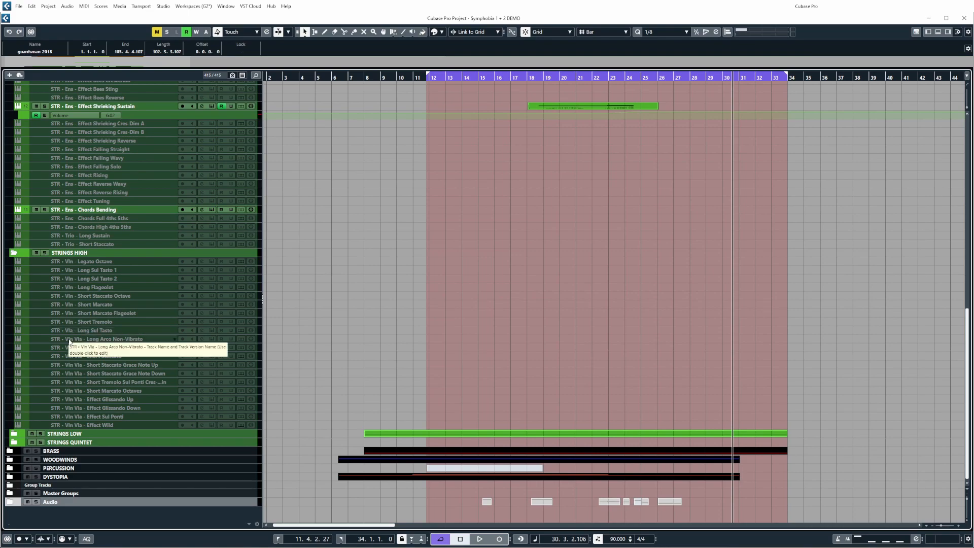
pyautogui.moveTo(87, 344)
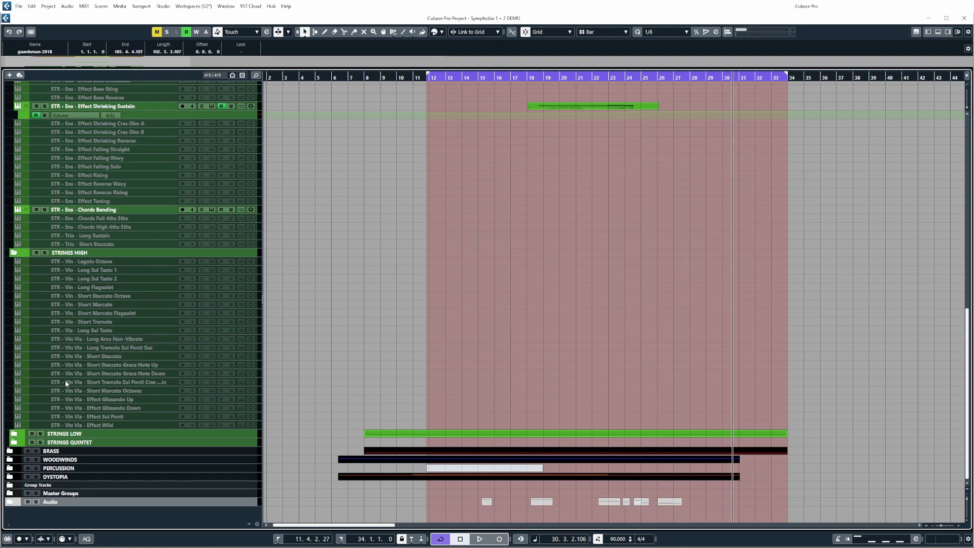
pyautogui.scroll(-3)
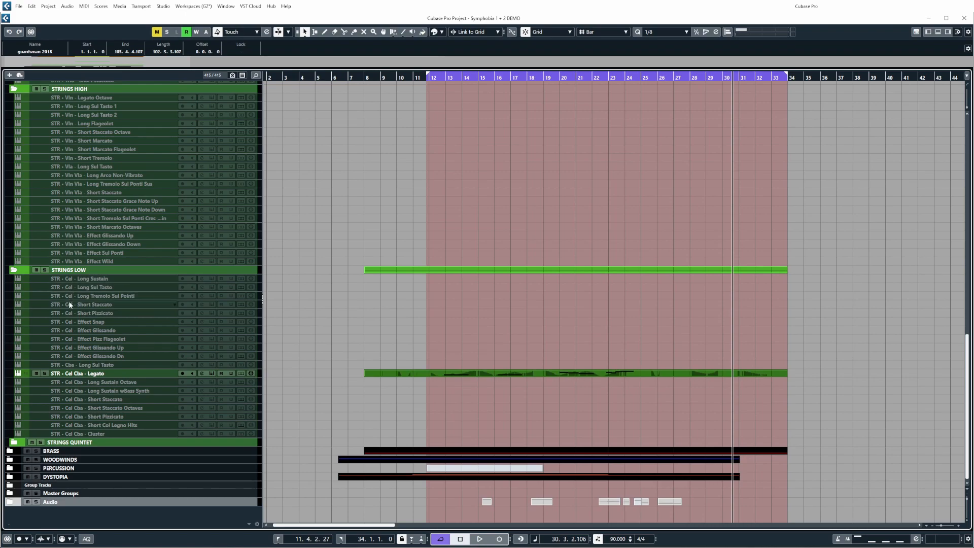
pyautogui.moveTo(70, 374)
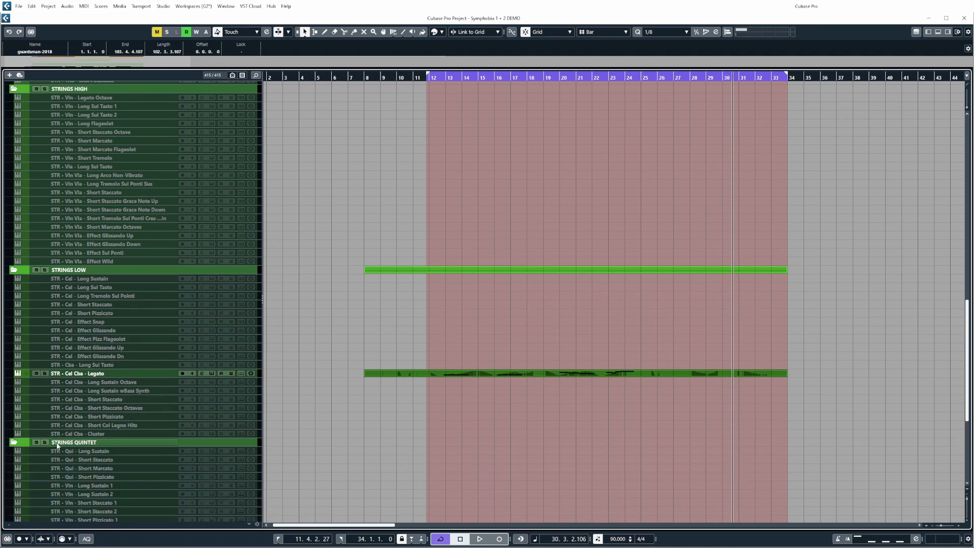
pyautogui.scroll(-3)
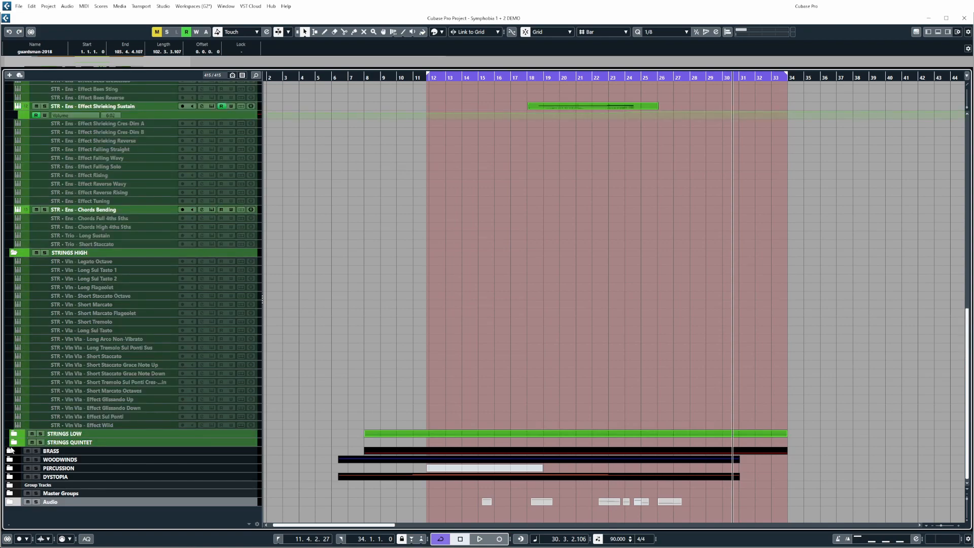
pyautogui.click(10, 451)
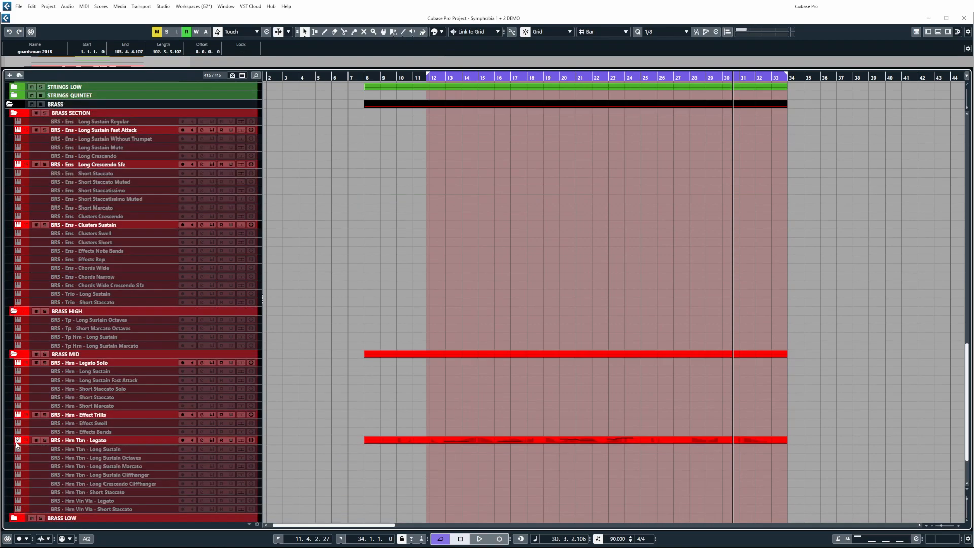
# Scroll through the WOODWINDS, PERCUSSION and DYSTOPIA tracks, then bring up the MixConsole with F3
pyautogui.scroll(-3)
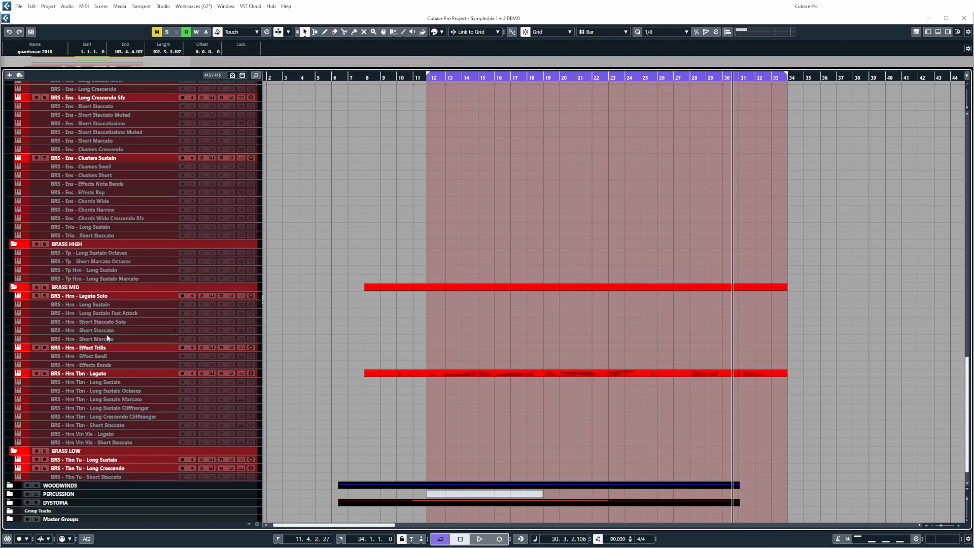
pyautogui.moveTo(90, 382)
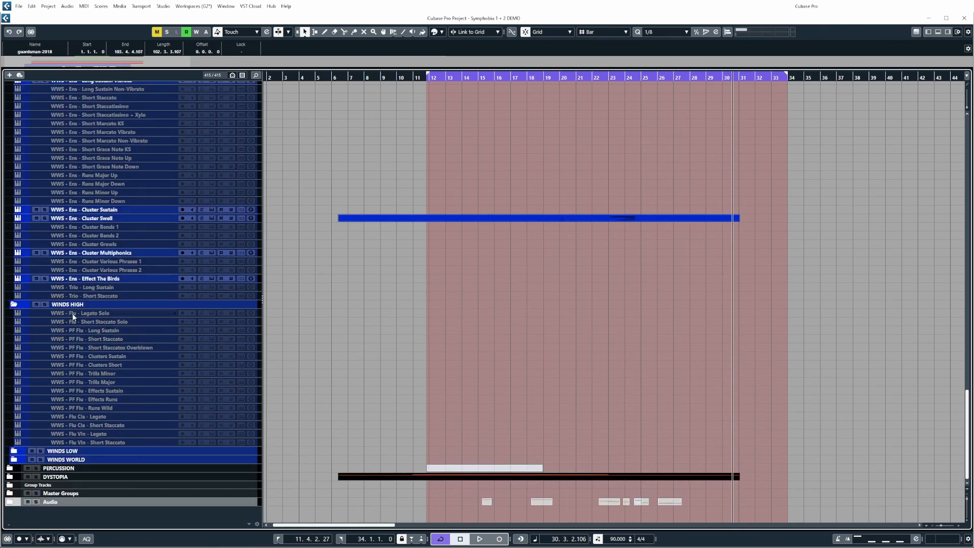
pyautogui.moveTo(72, 330)
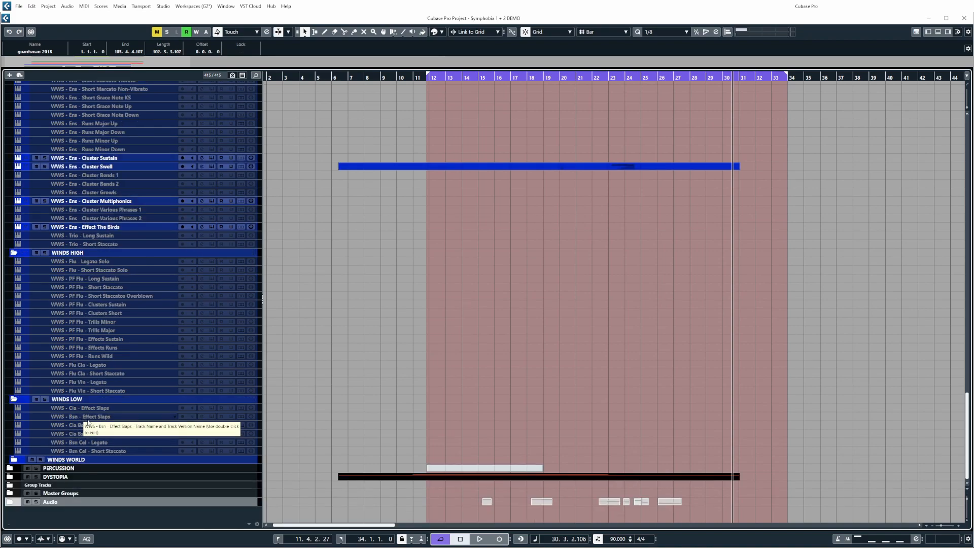
pyautogui.scroll(-3)
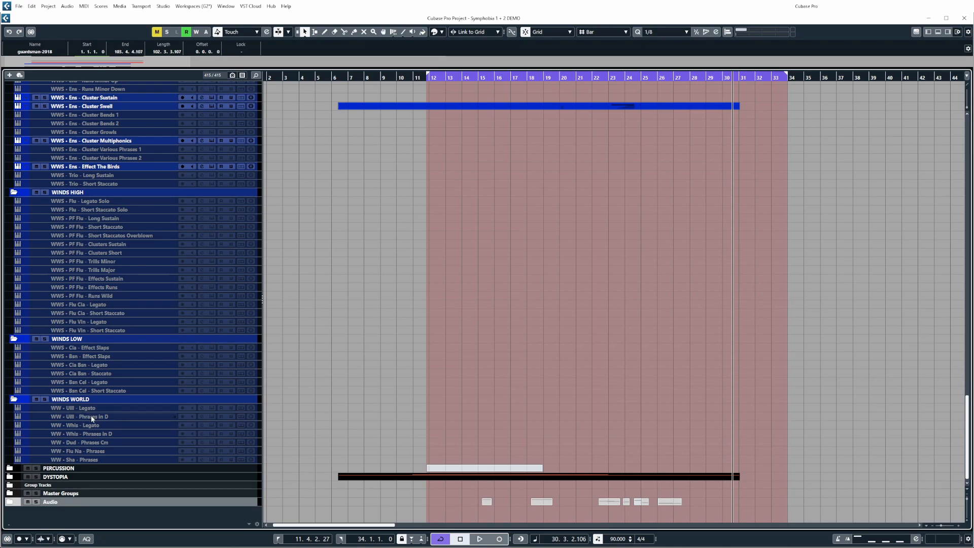
pyautogui.moveTo(92, 416)
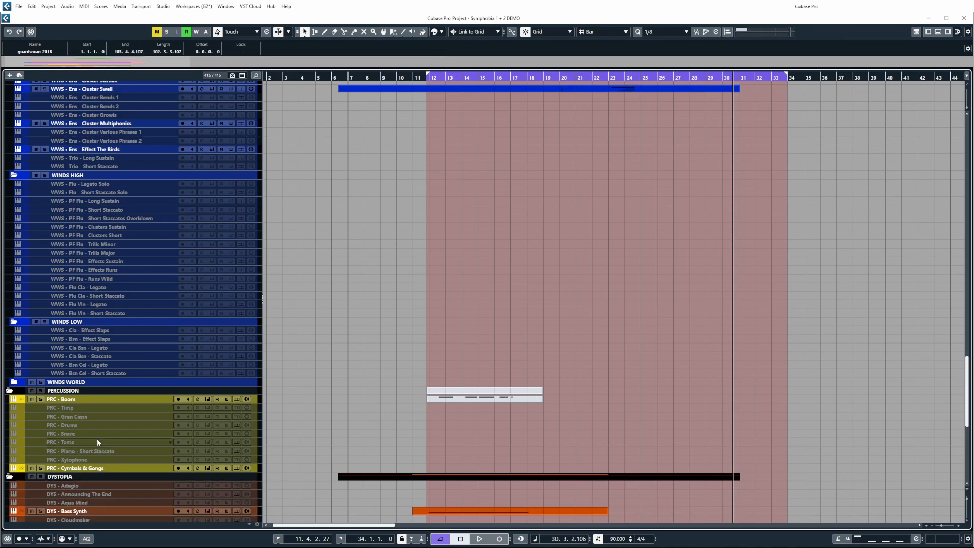
pyautogui.scroll(-3)
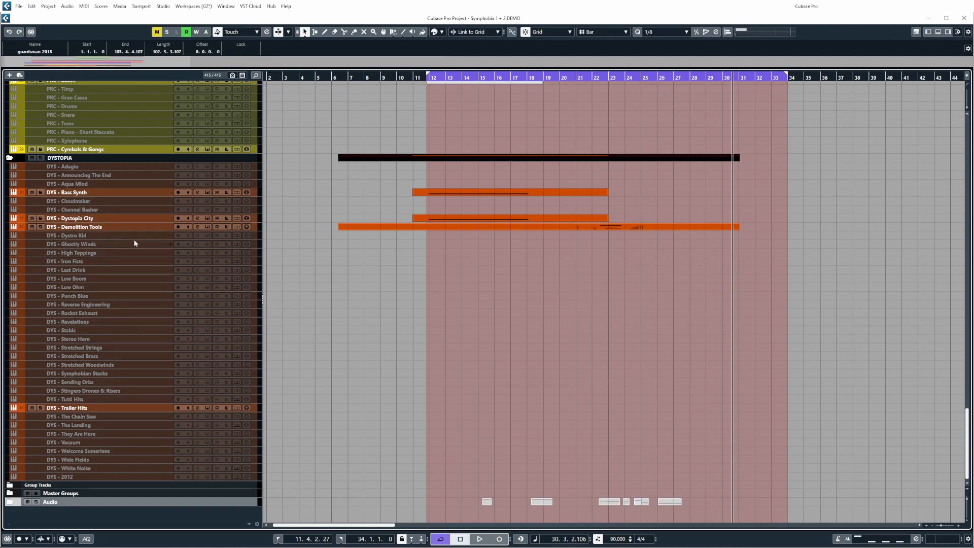
pyautogui.moveTo(59, 244)
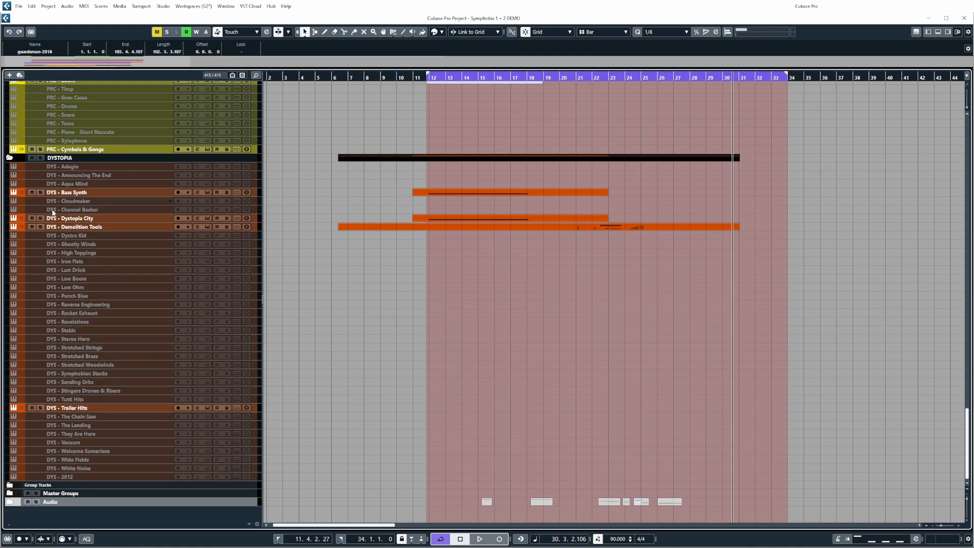
pyautogui.press('F3')
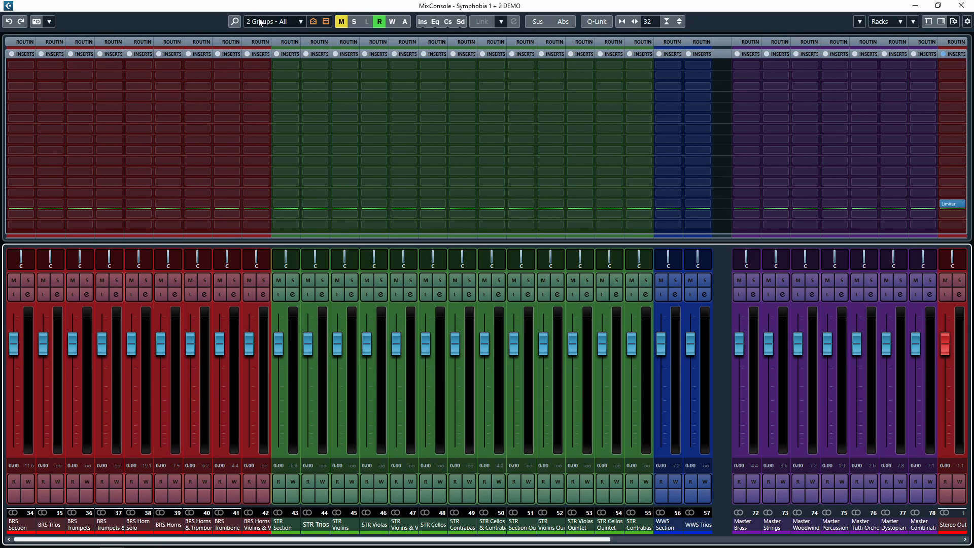
# Set the MixConsole configuration to '1: Instrument Channels - All'
pyautogui.click(273, 21)
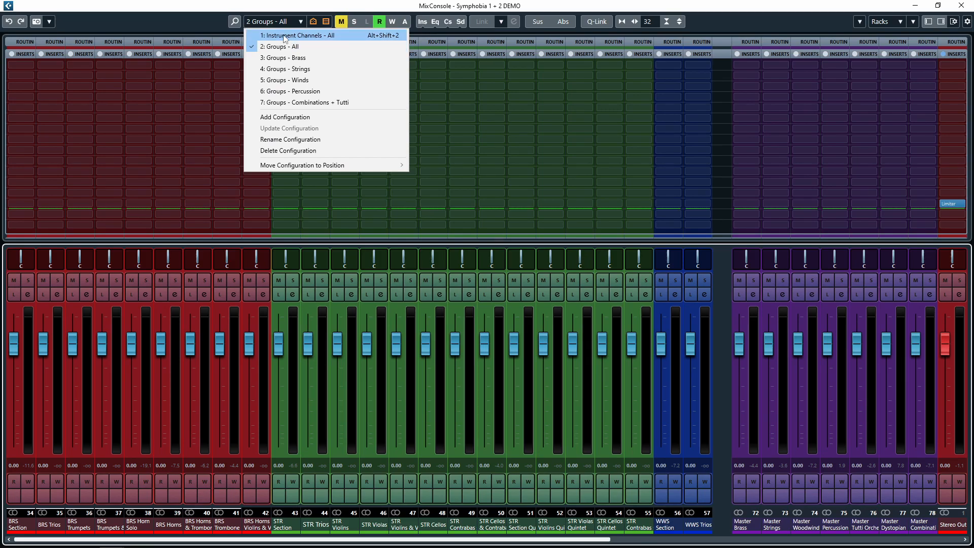
pyautogui.moveTo(283, 46)
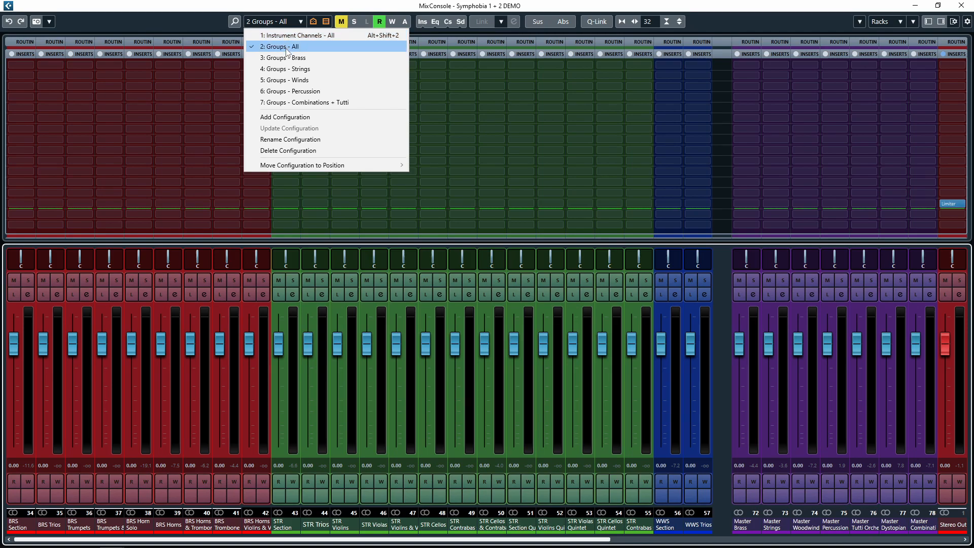
pyautogui.moveTo(304, 102)
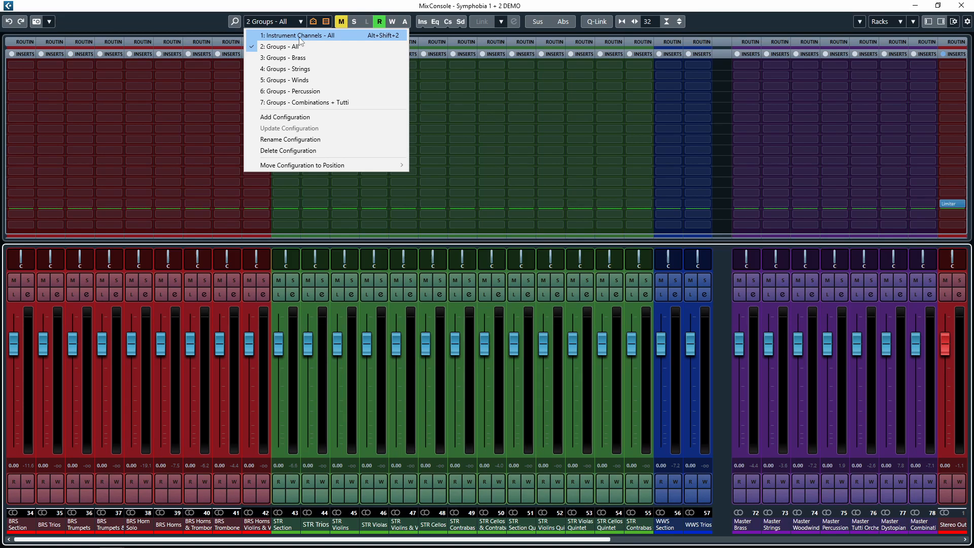
pyautogui.click(301, 35)
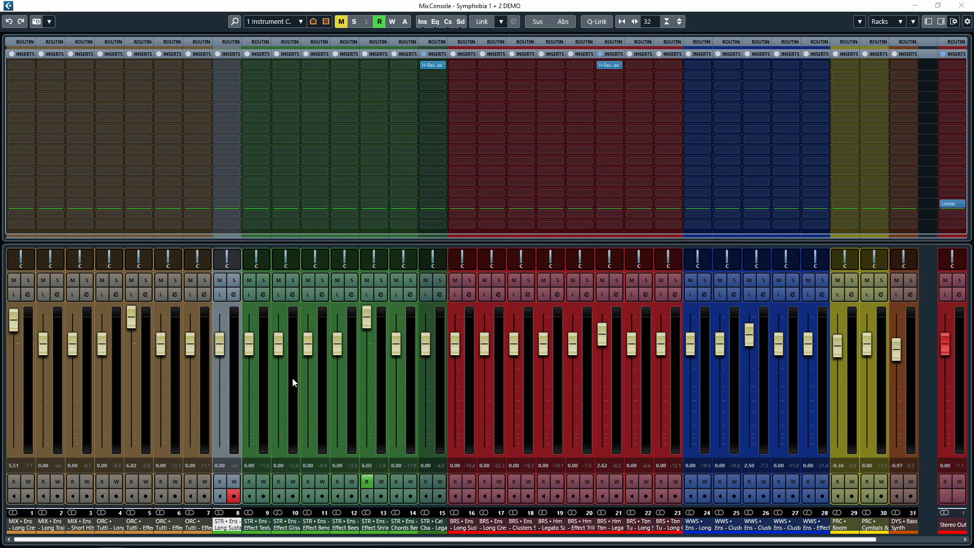
pyautogui.moveTo(351, 370)
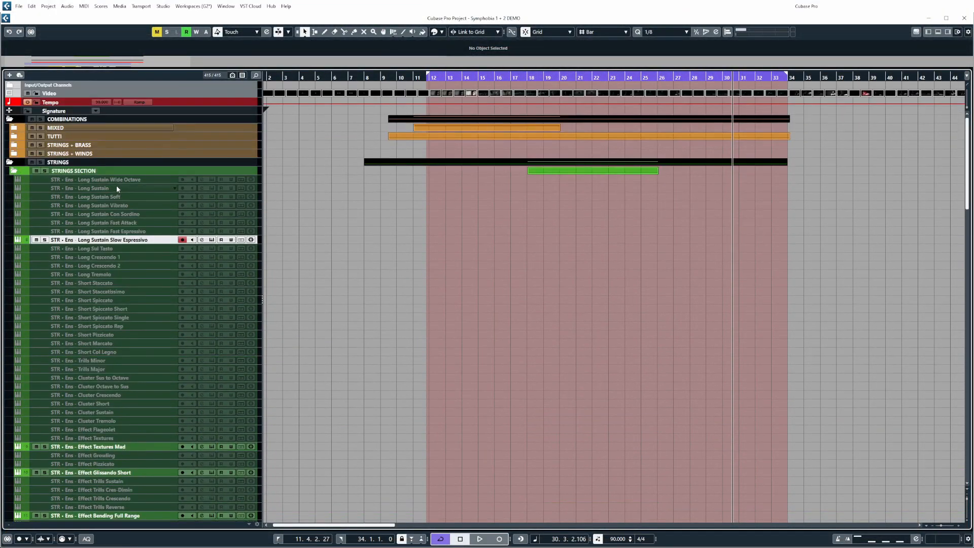
# Scroll the project window down to the STRINGS SECTION articulation tracks
pyautogui.scroll(-3)
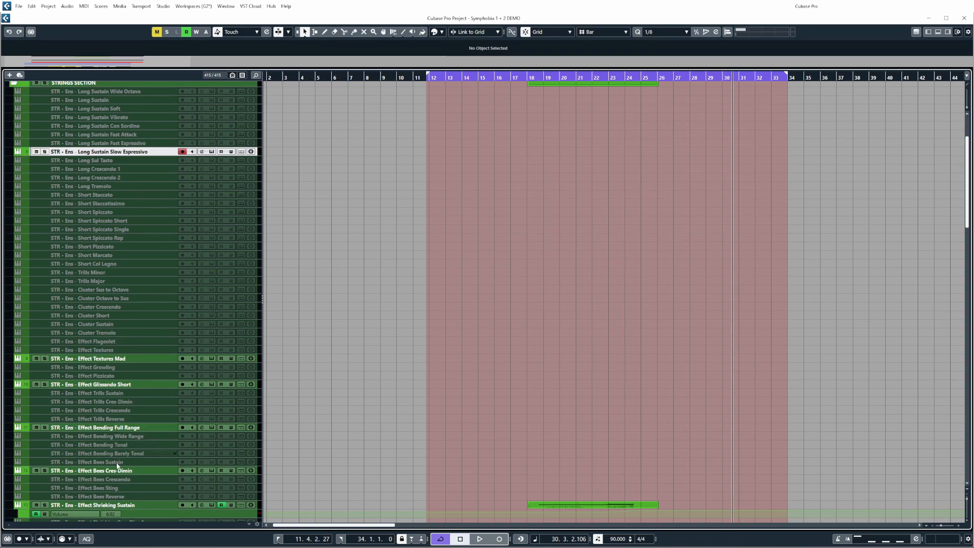
pyautogui.moveTo(166, 274)
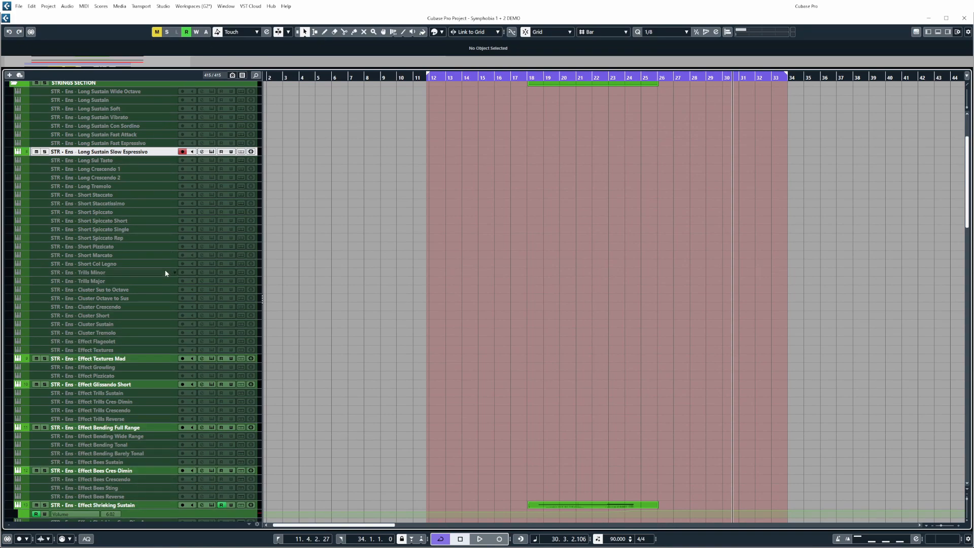
pyautogui.moveTo(323, 264)
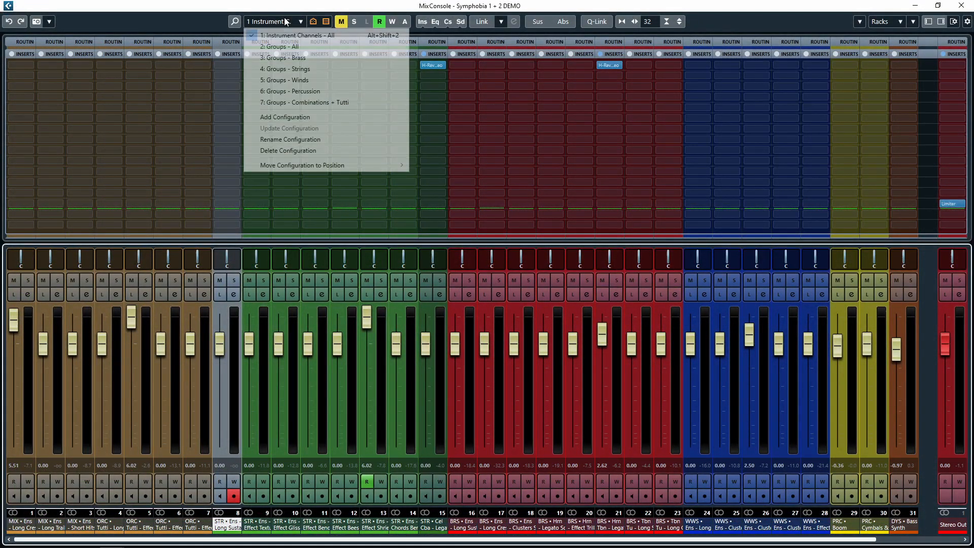
# Show the group channels and lower the STR Violins, STR Violas and Master Strings faders
pyautogui.click(280, 47)
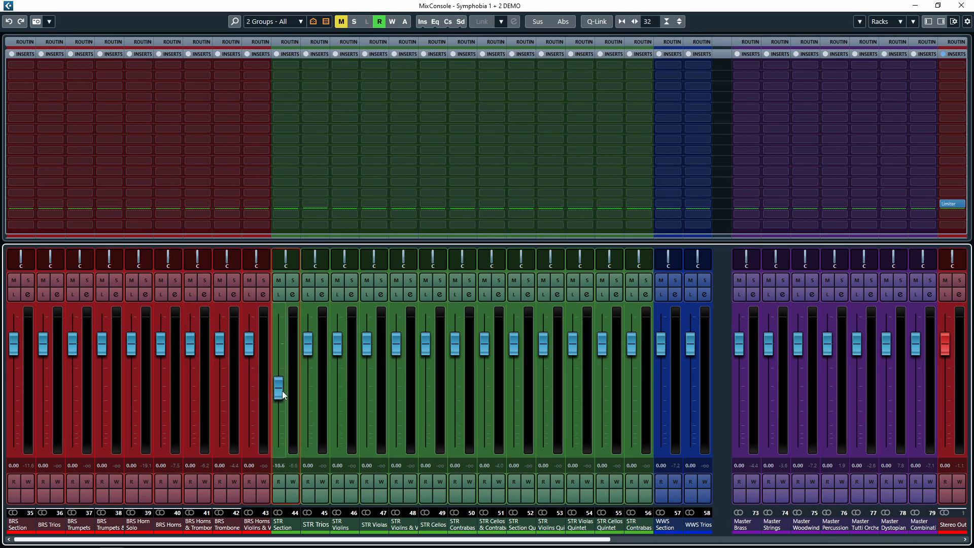
pyautogui.moveTo(278, 384); pyautogui.dragTo(338, 373)
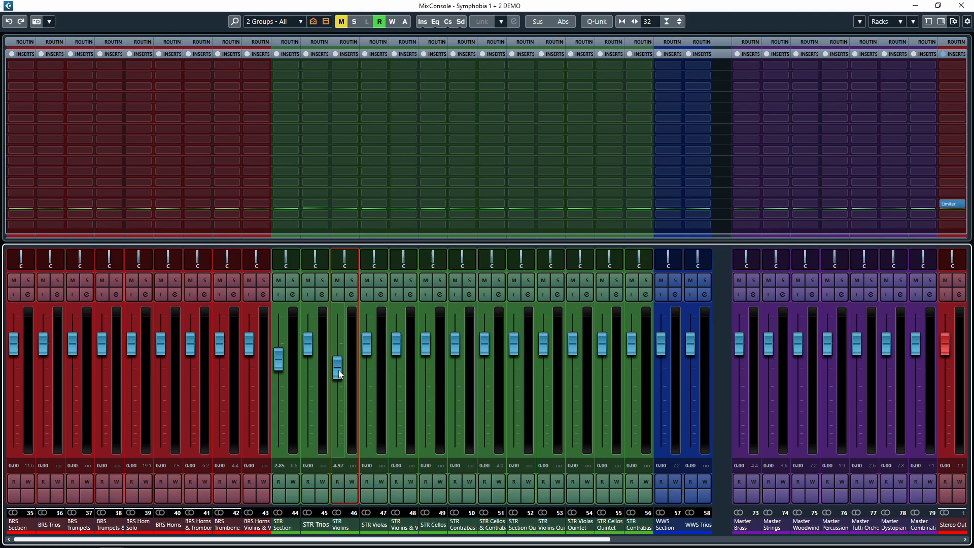
pyautogui.moveTo(367, 345); pyautogui.dragTo(367, 376)
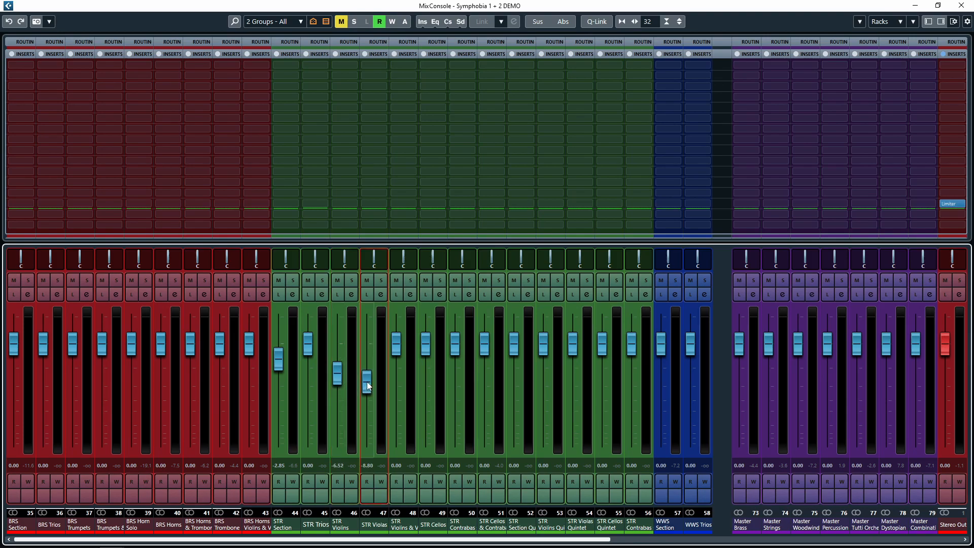
pyautogui.moveTo(366, 376); pyautogui.dragTo(426, 351)
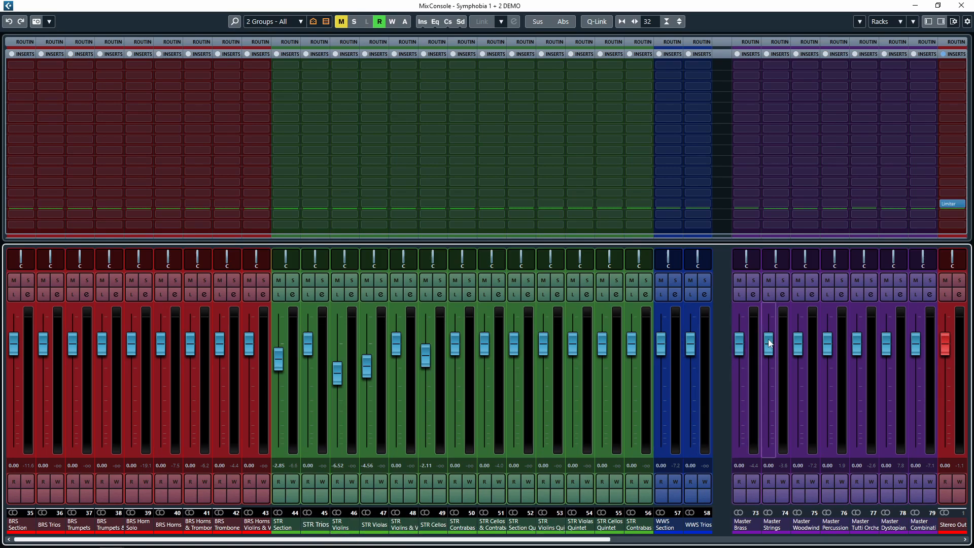
pyautogui.moveTo(769, 343); pyautogui.dragTo(769, 375)
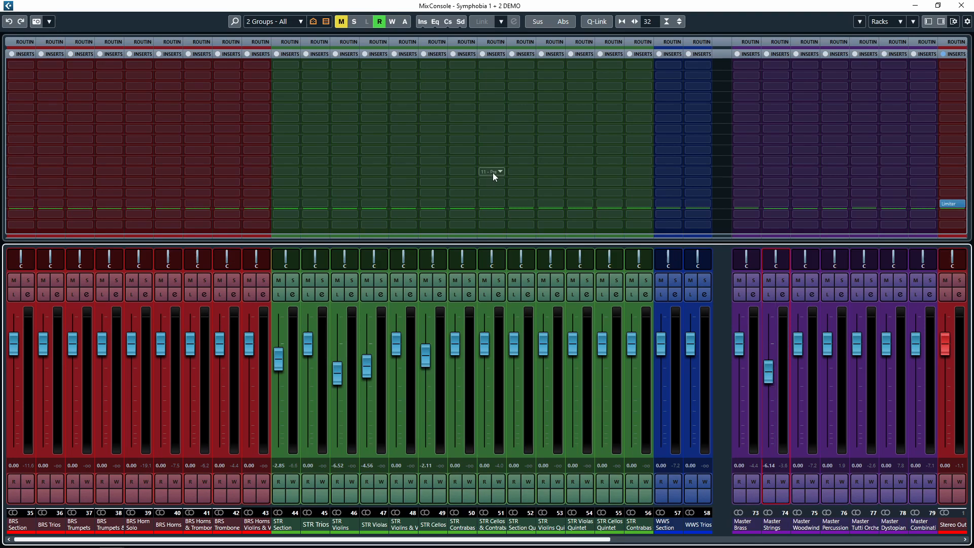
pyautogui.moveTo(345, 171)
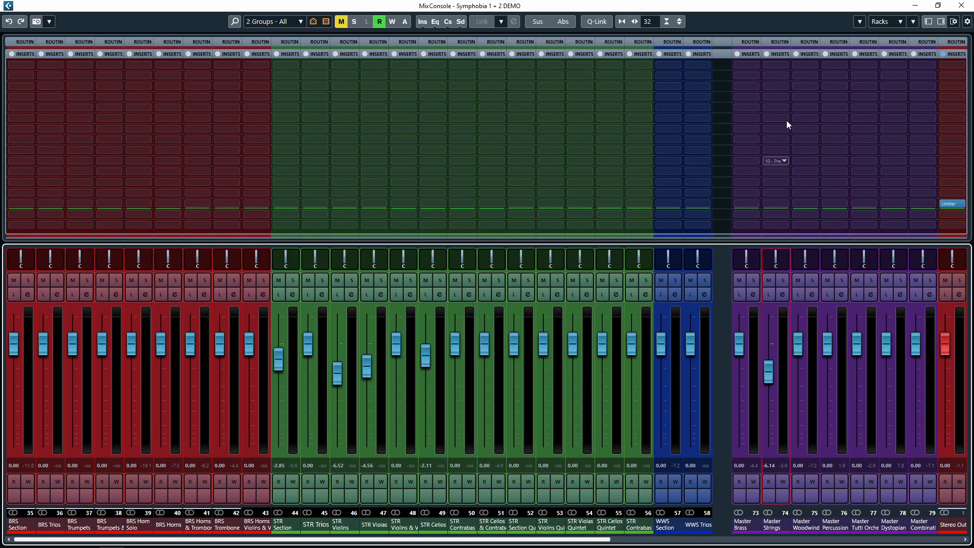
pyautogui.moveTo(849, 131)
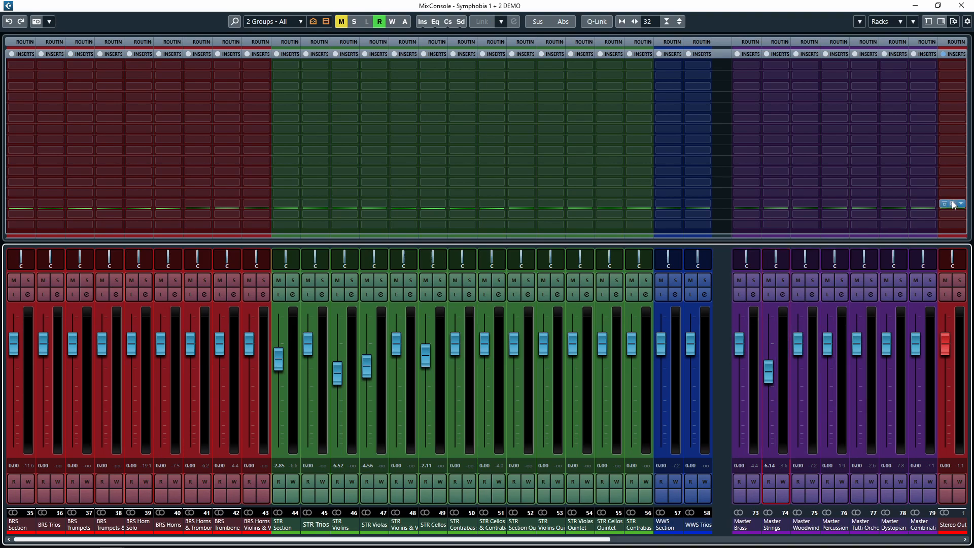
pyautogui.click(950, 204)
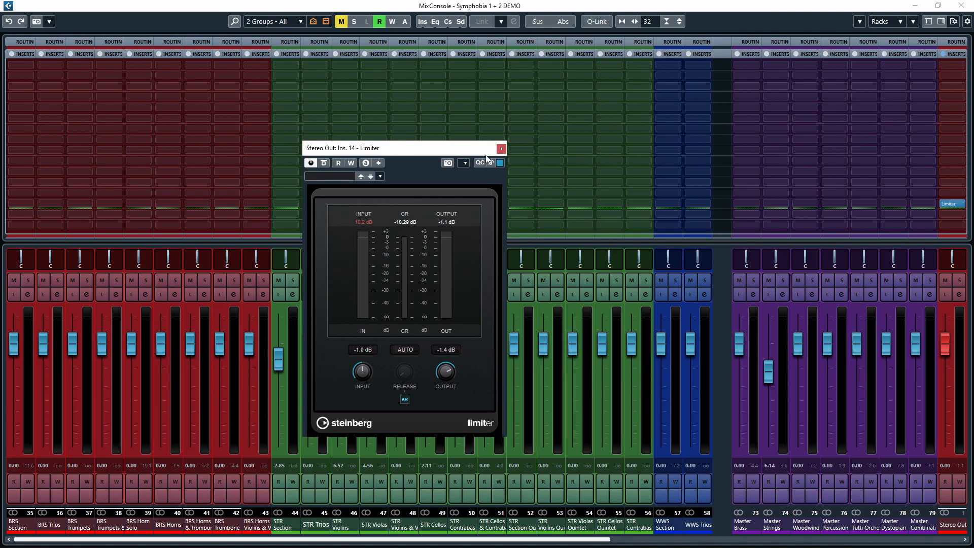
pyautogui.click(500, 147)
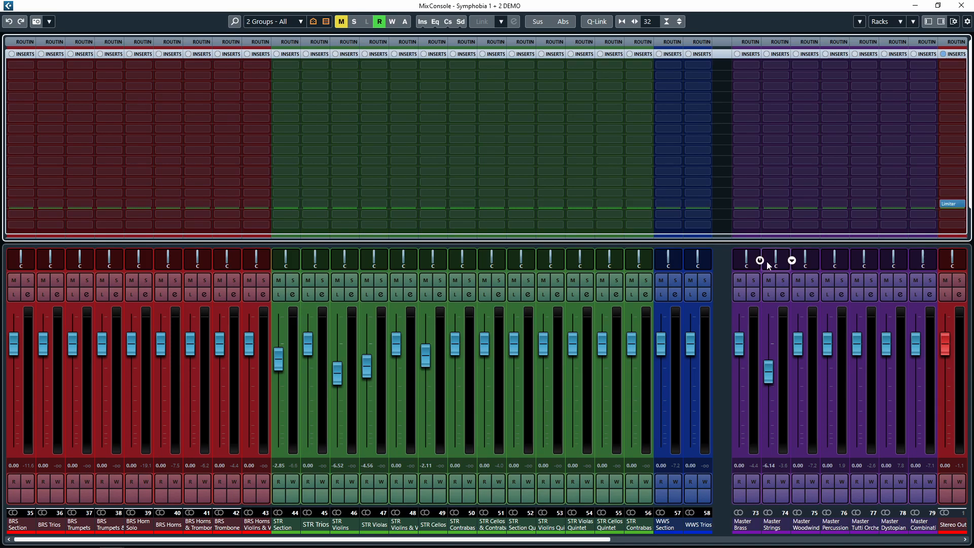
# Switch the mixer back to the '1: Instrument Channels - All' configuration
pyautogui.click(274, 21)
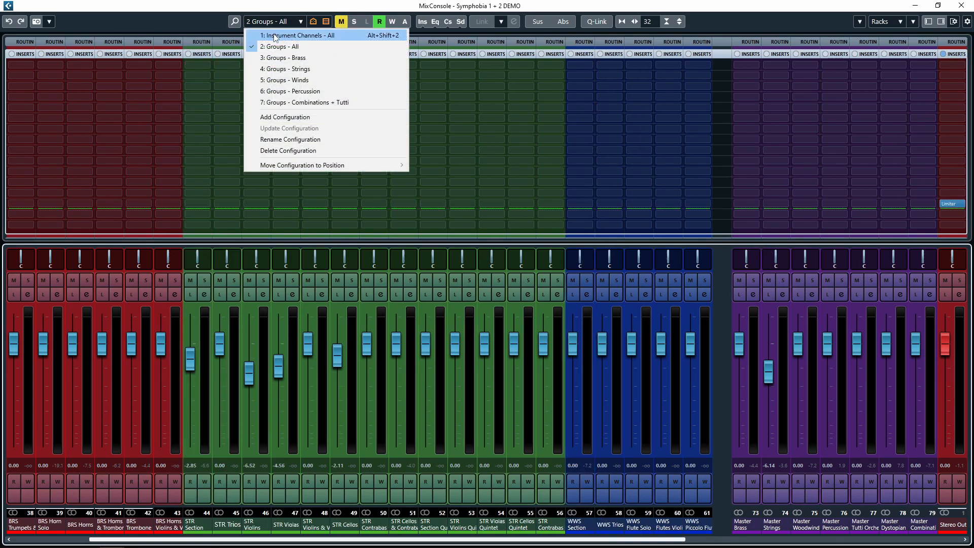
pyautogui.click(302, 35)
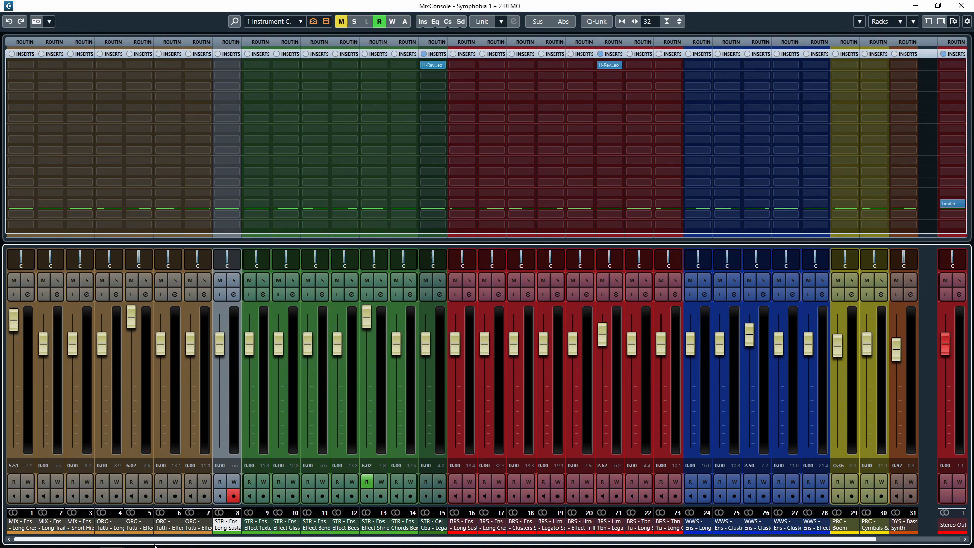
pyautogui.moveTo(166, 258)
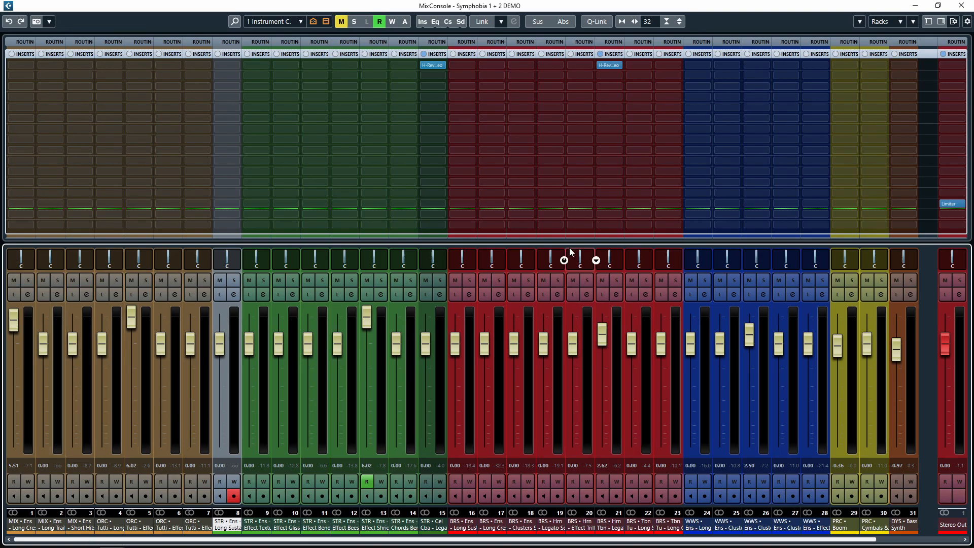
pyautogui.moveTo(932, 219)
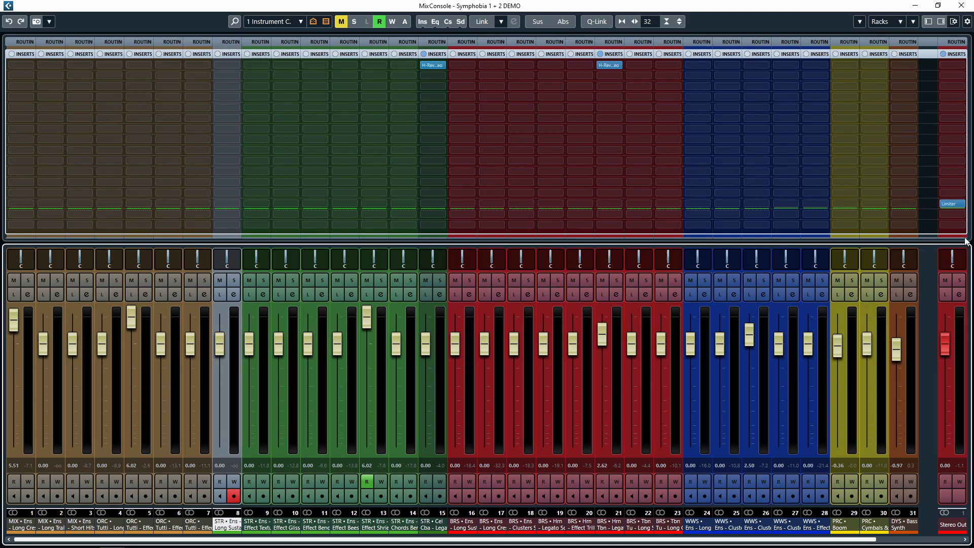
pyautogui.moveTo(475, 526)
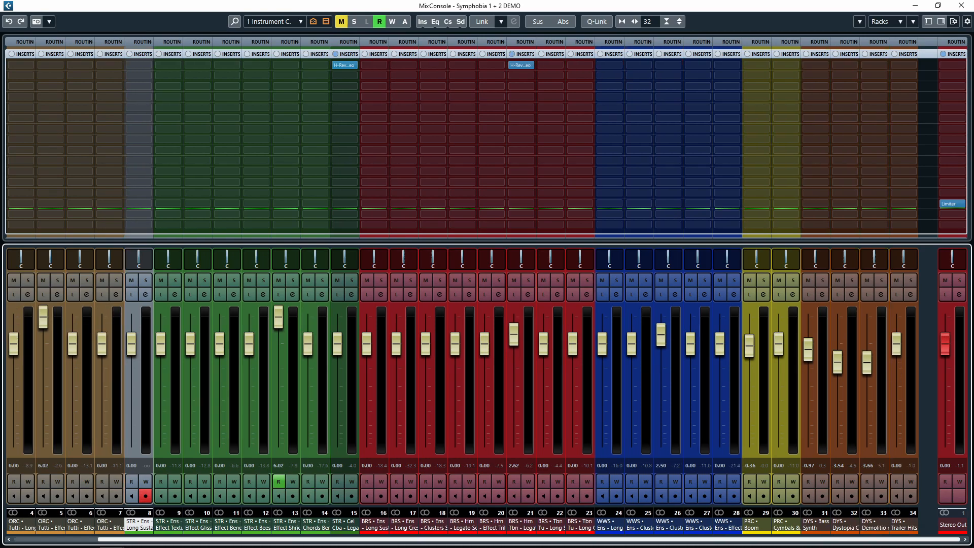
pyautogui.moveTo(579, 233)
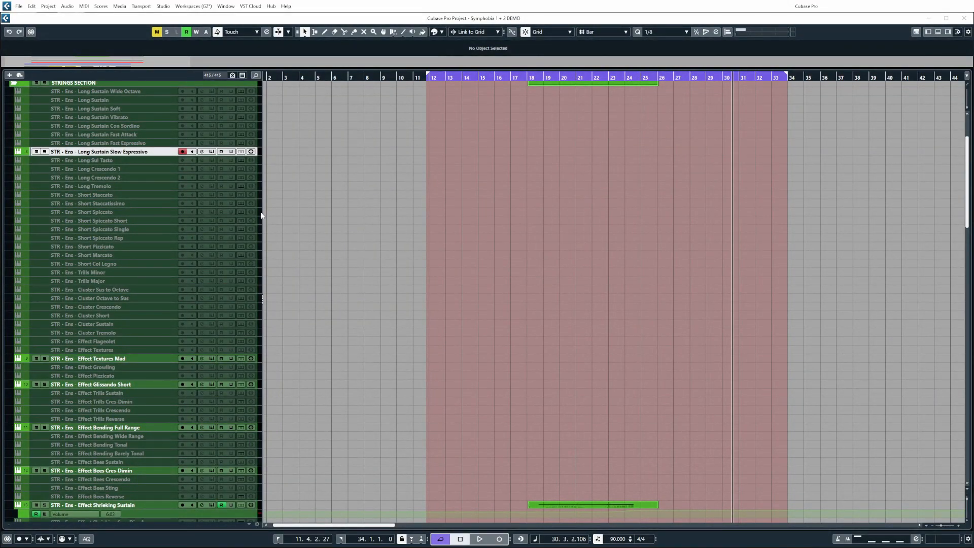
# Scroll the project track list to show the MIXED subfolder's ensemble tracks
pyautogui.scroll(-3)
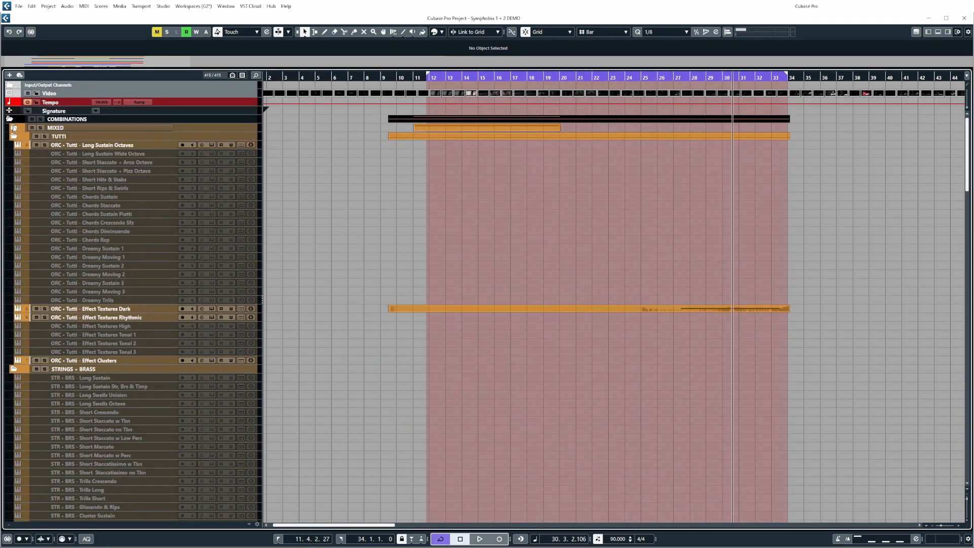
pyautogui.scroll(-3)
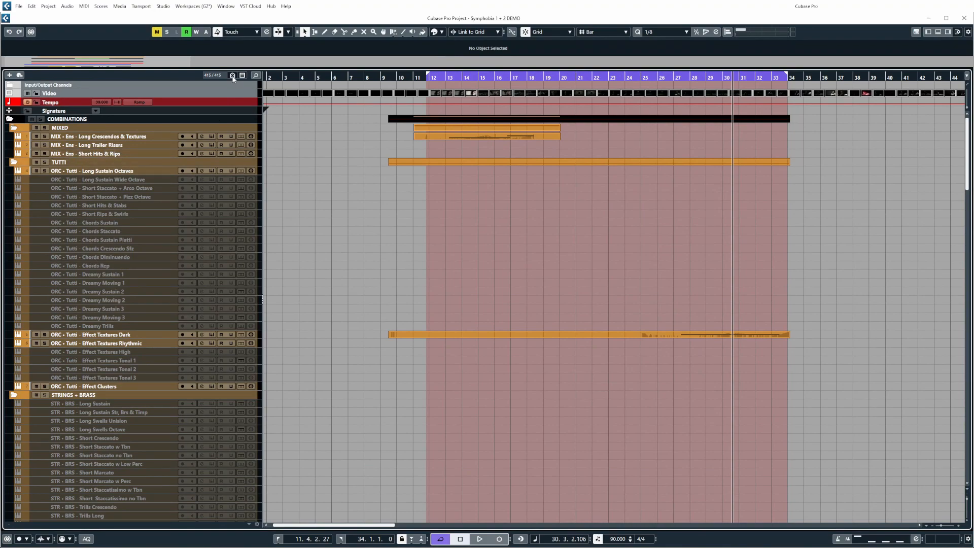
# Hide disabled tracks, then show only tracks with data, leaving 30 of 415
pyautogui.click(231, 75)
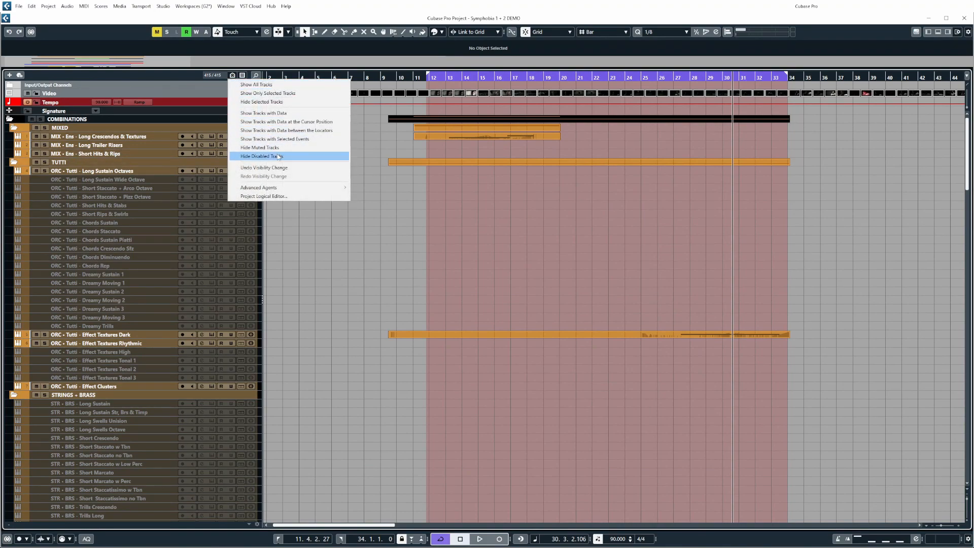
pyautogui.click(260, 156)
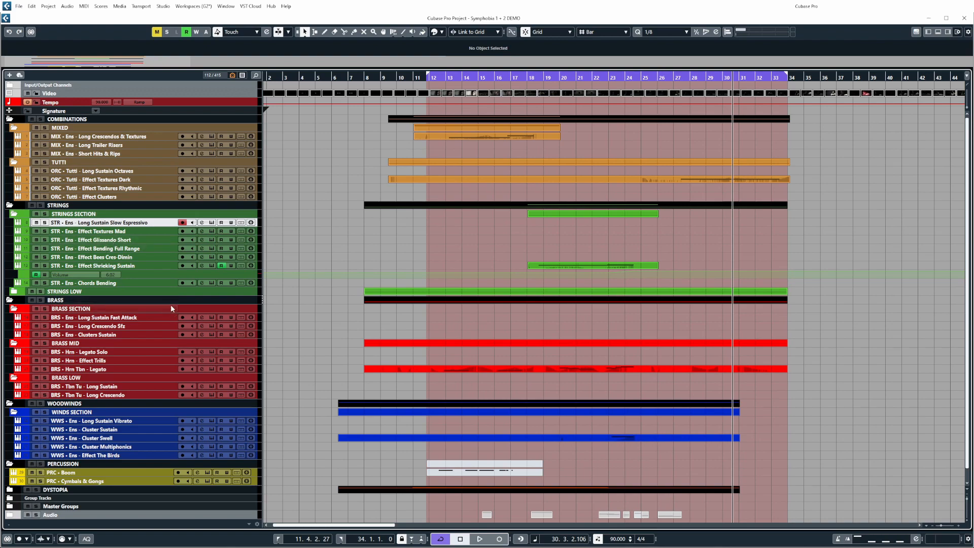
pyautogui.click(232, 75)
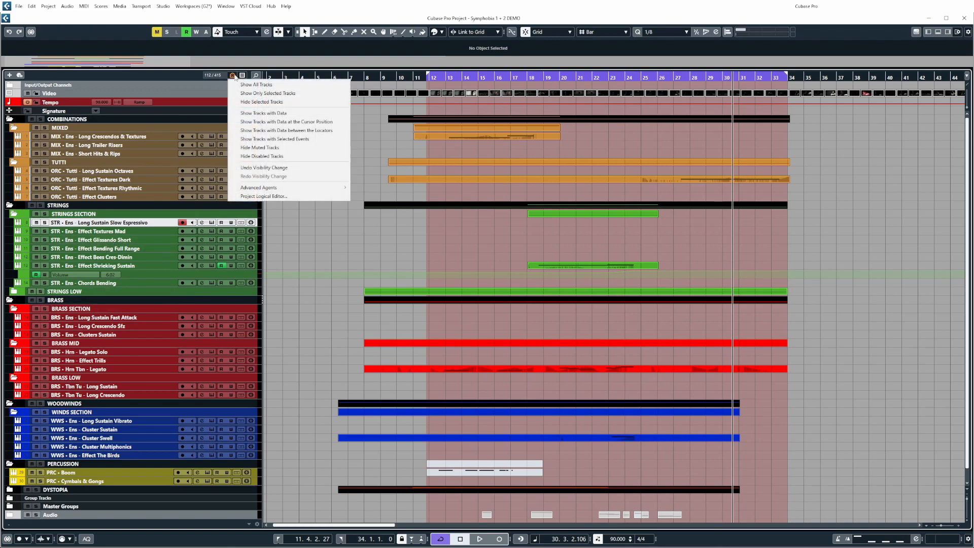
pyautogui.moveTo(263, 113)
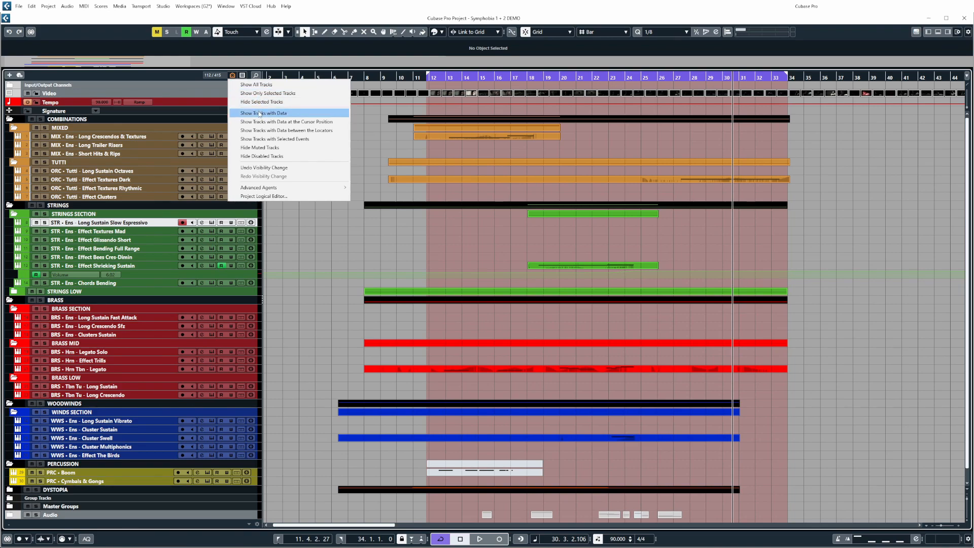
pyautogui.click(263, 112)
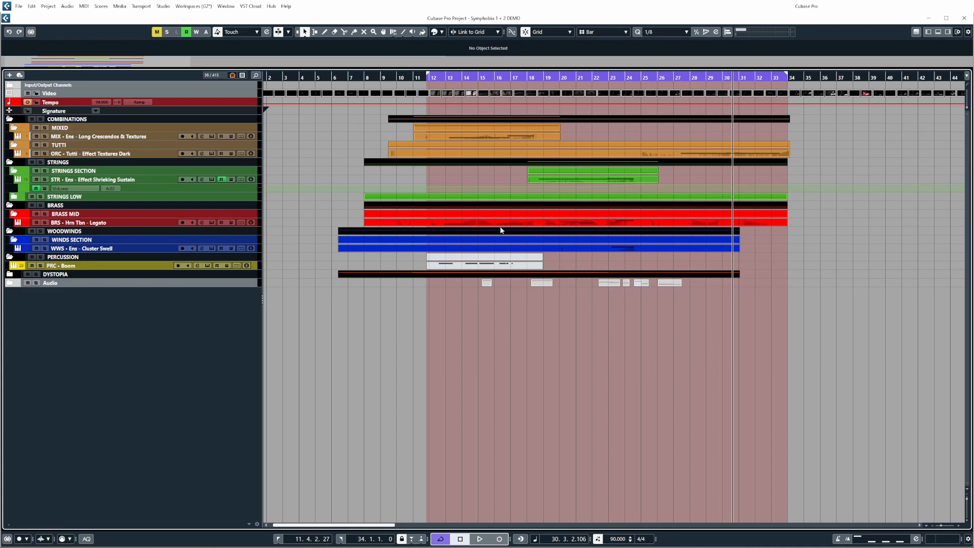
pyautogui.moveTo(505, 233)
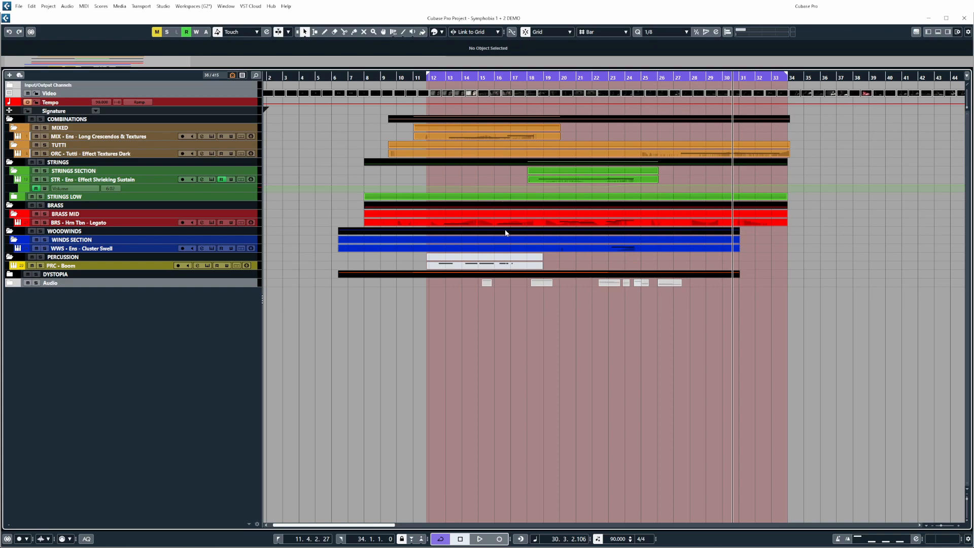
pyautogui.moveTo(338, 225)
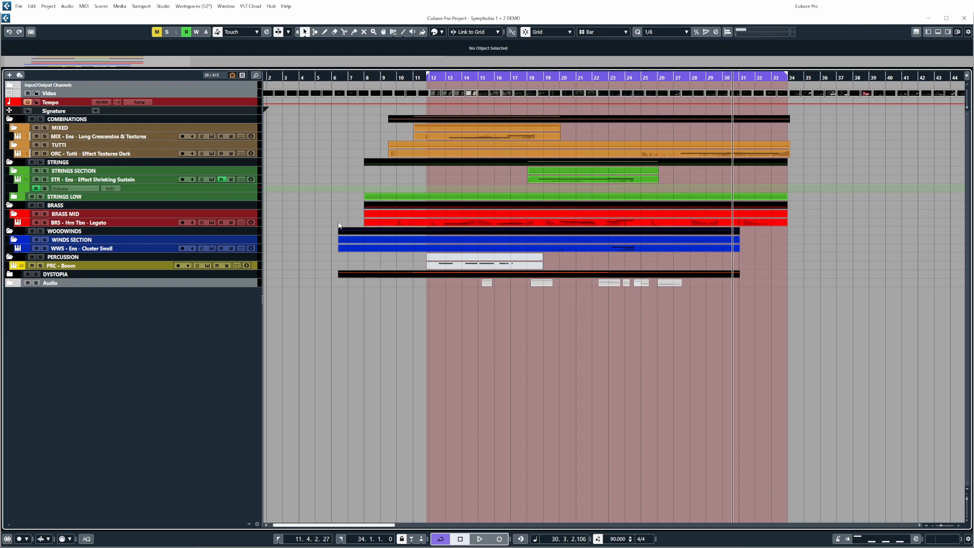
pyautogui.click(9, 127)
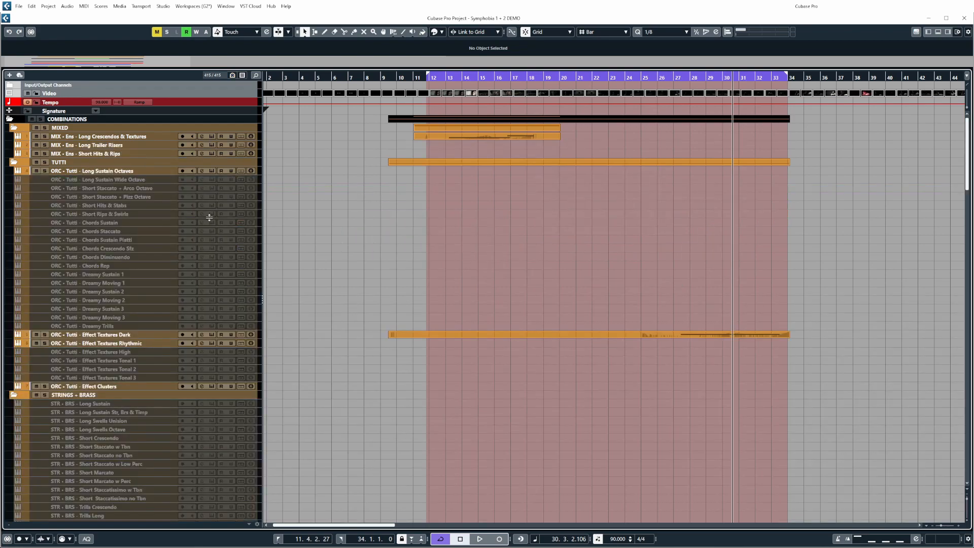
pyautogui.scroll(-3)
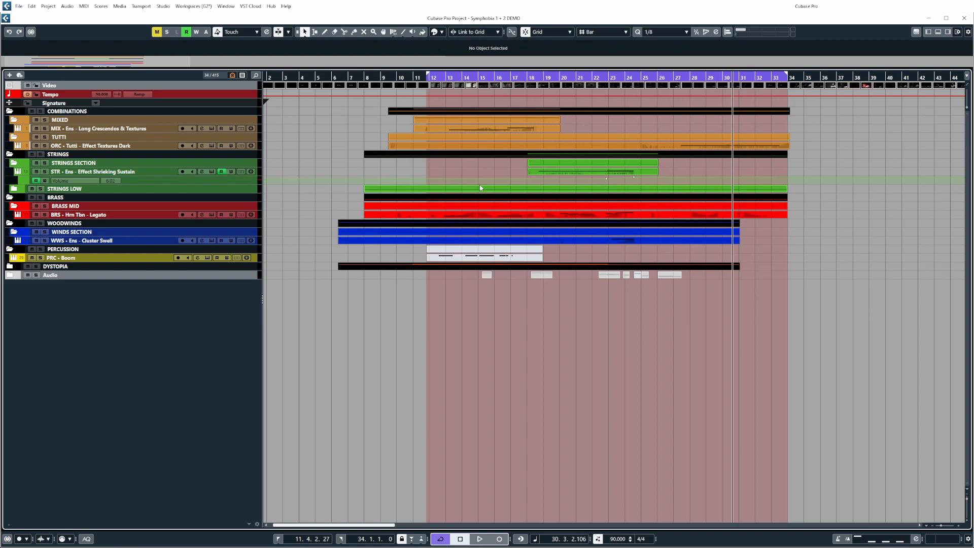
pyautogui.moveTo(532, 224)
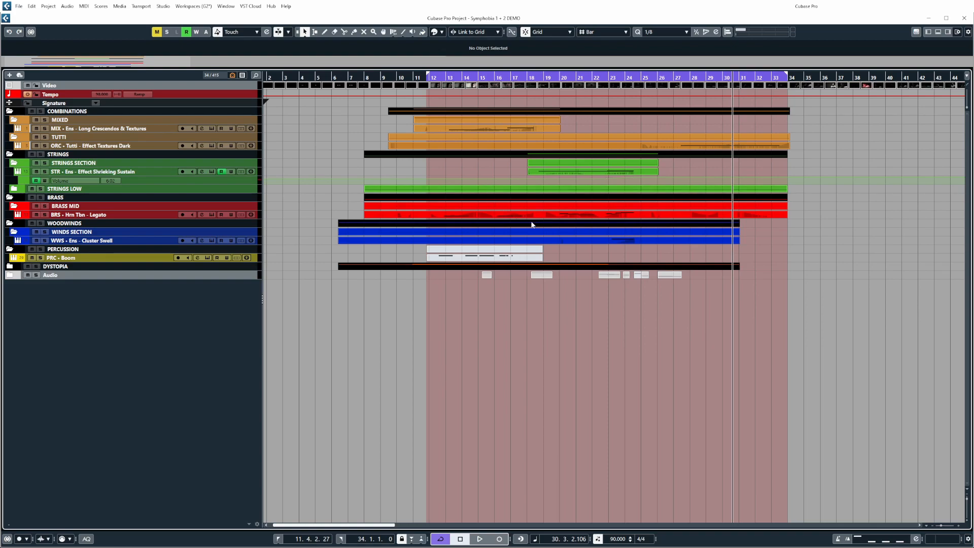